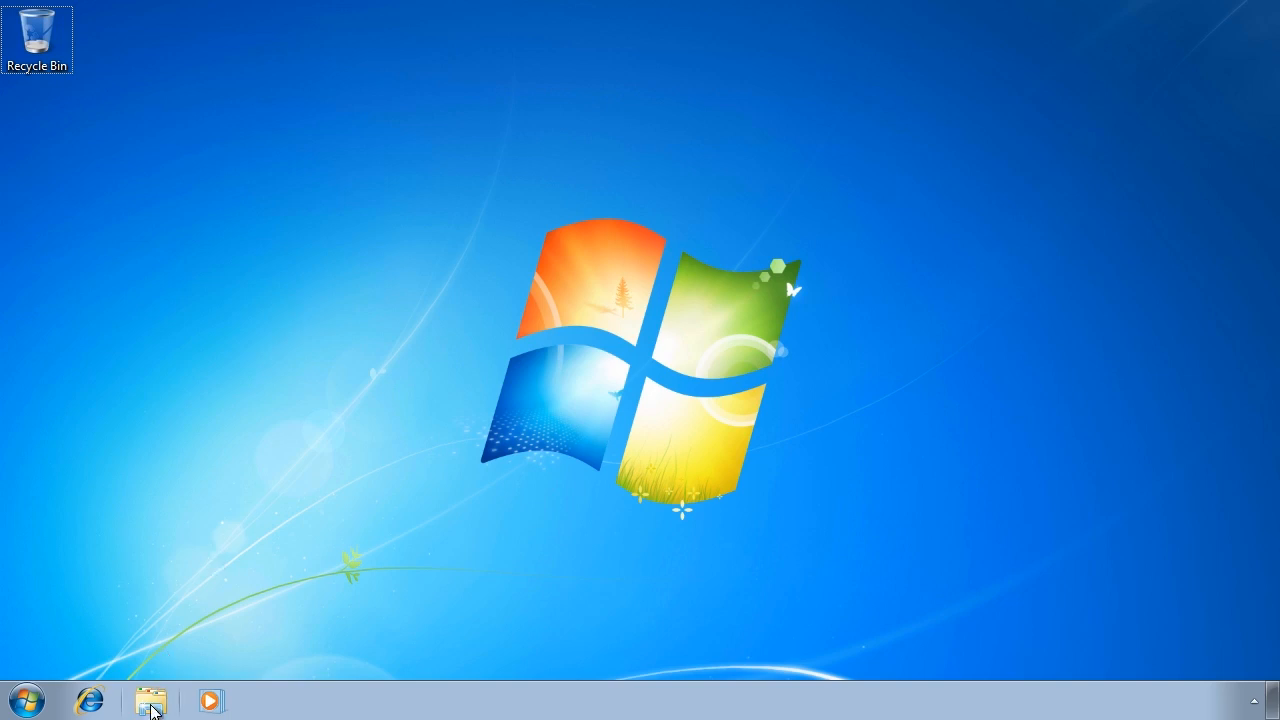
Step: In Windows Explorer's Computer view, bring up the context menu for Local Disk (C:)
{"action": "left_click", "coordinate": [150, 700]}
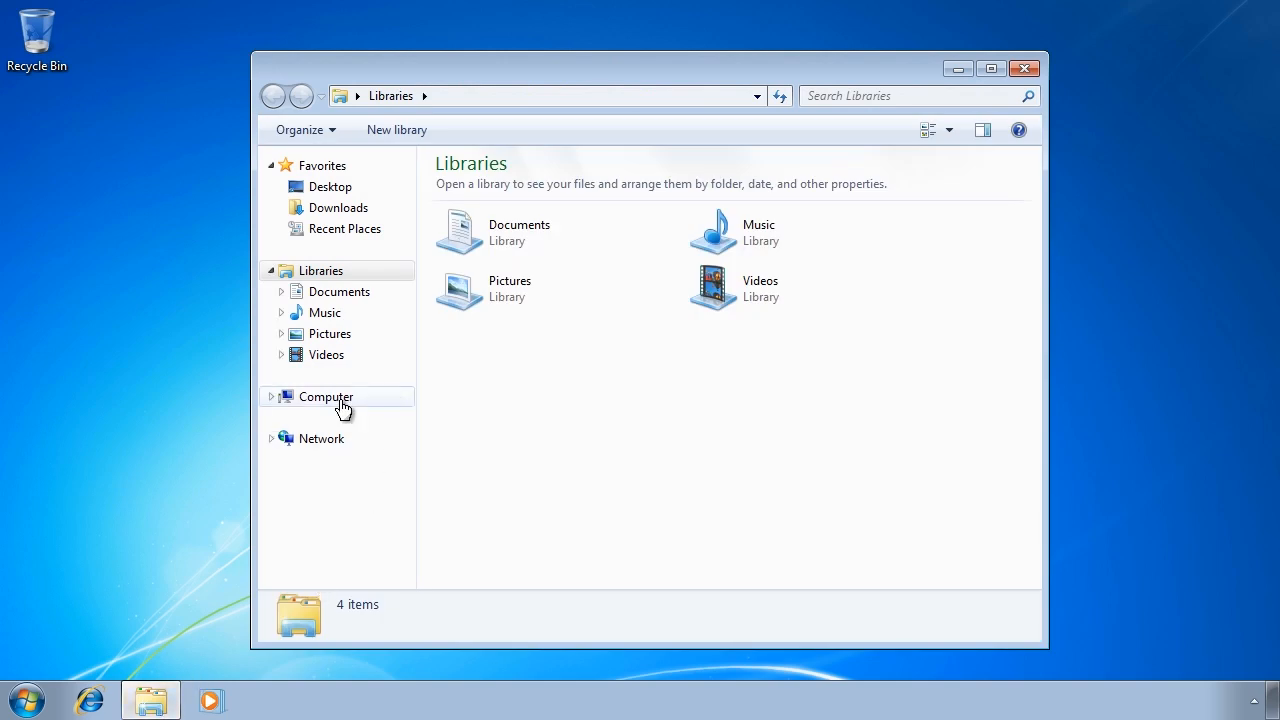
{"action": "right_click", "coordinate": [525, 205]}
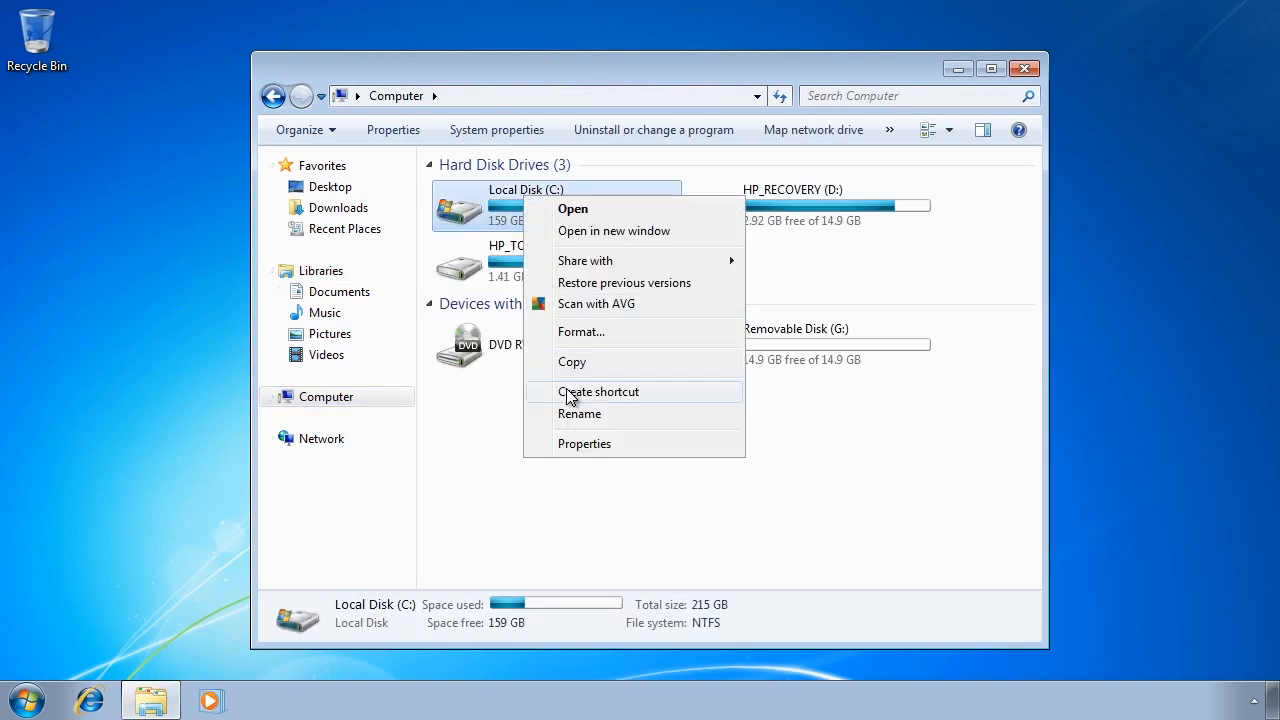
Step: Open Local Disk (C:) Properties on the Hardware tab listing all disk drives
{"action": "left_click", "coordinate": [584, 443]}
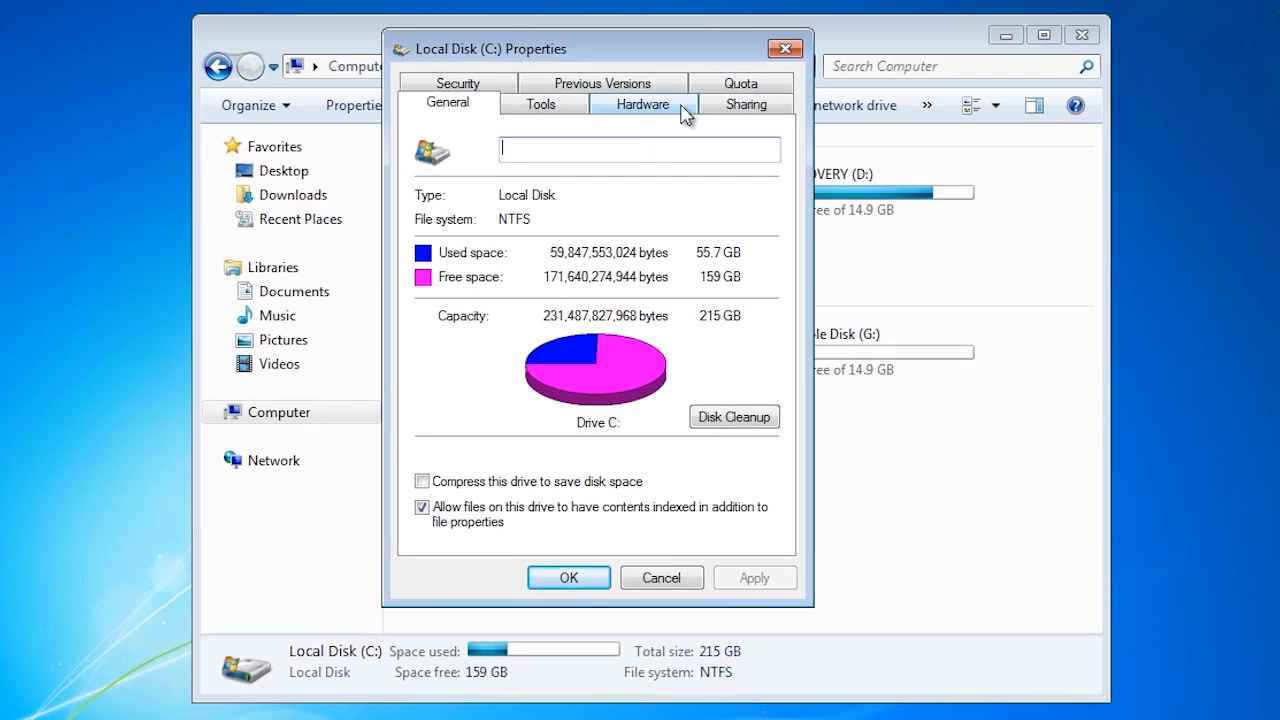
{"action": "left_click", "coordinate": [641, 104]}
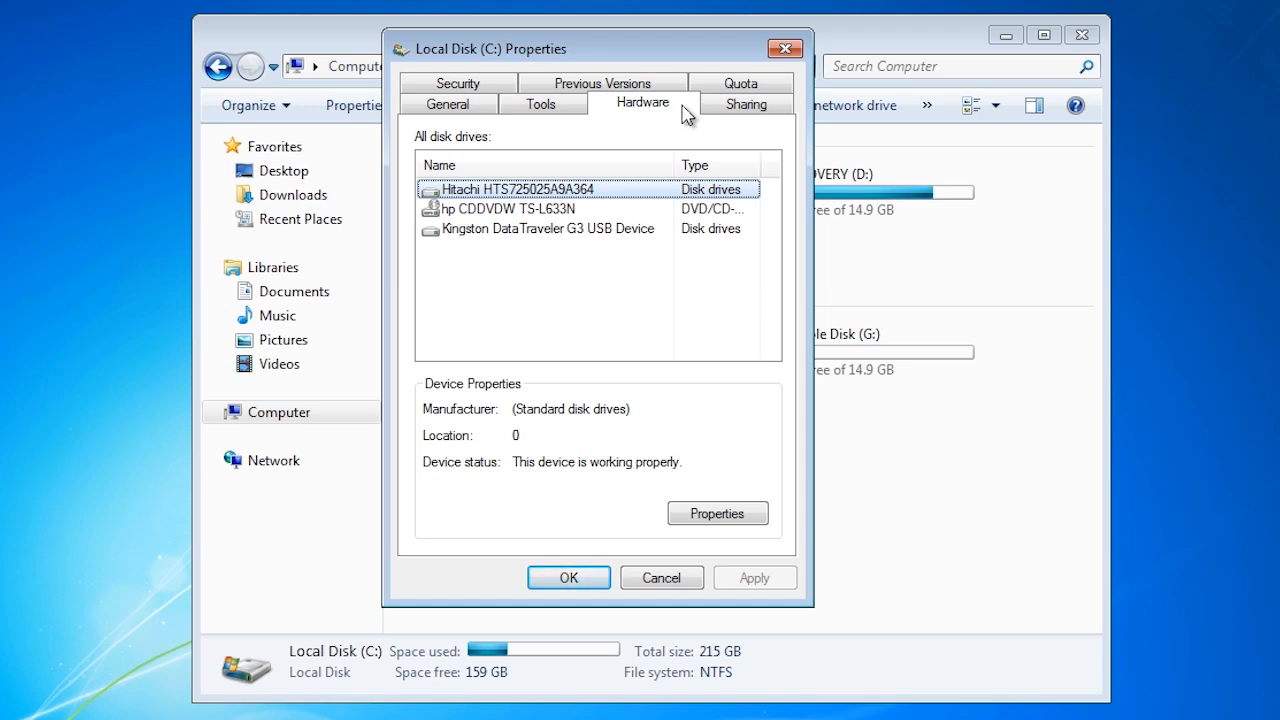
{"action": "mouse_move", "coordinate": [718, 513]}
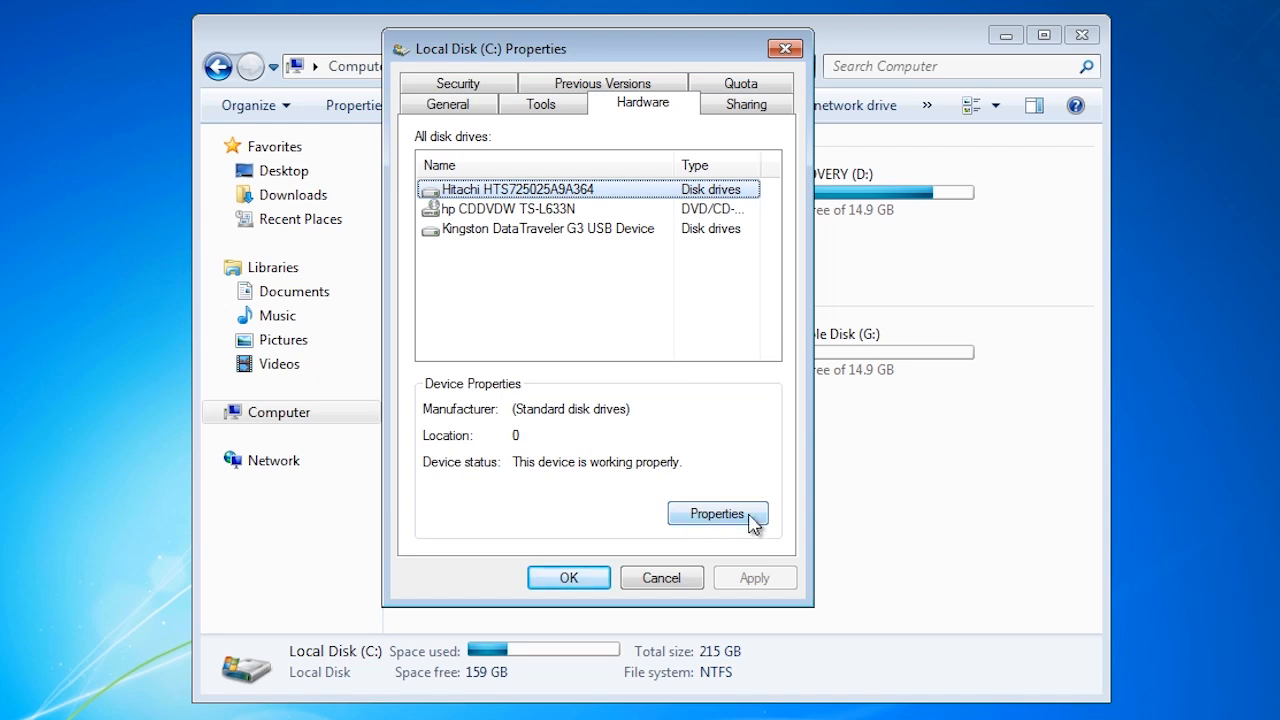
Step: Open the Hitachi HTS725025A9A364 device settings and view its Policies tab showing write caching enabled
{"action": "left_click", "coordinate": [716, 513]}
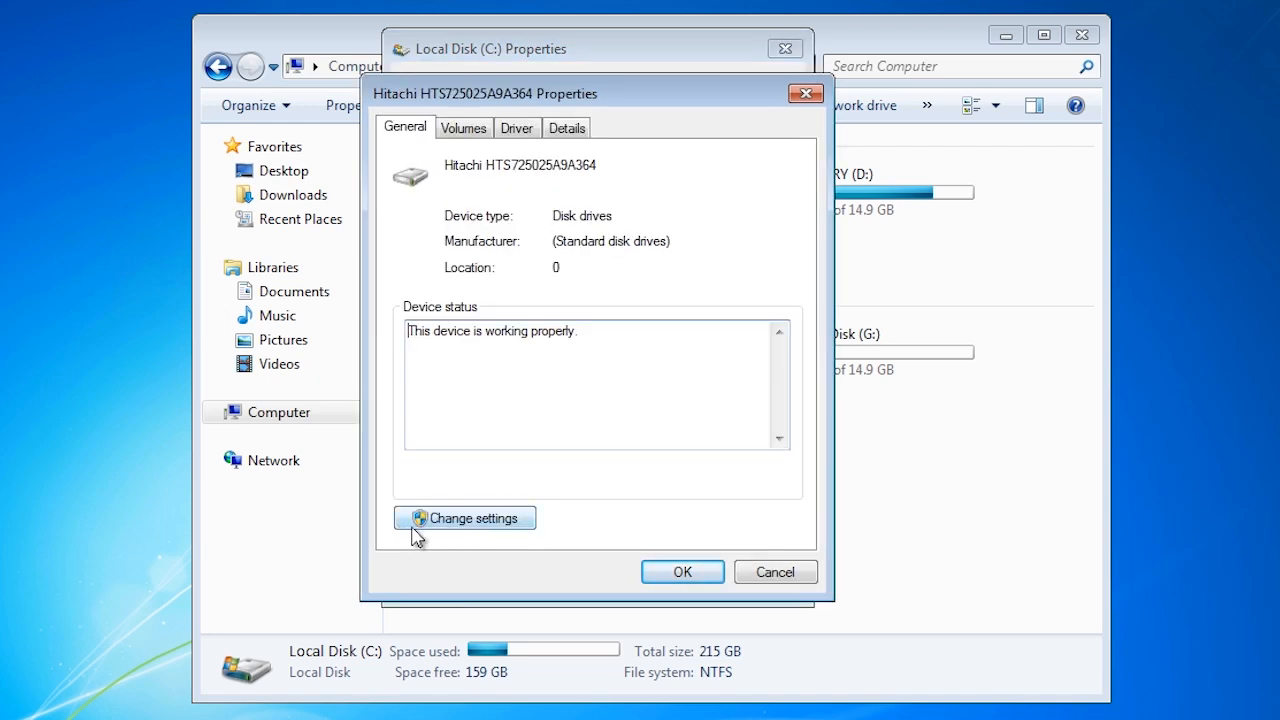
{"action": "left_click", "coordinate": [465, 518]}
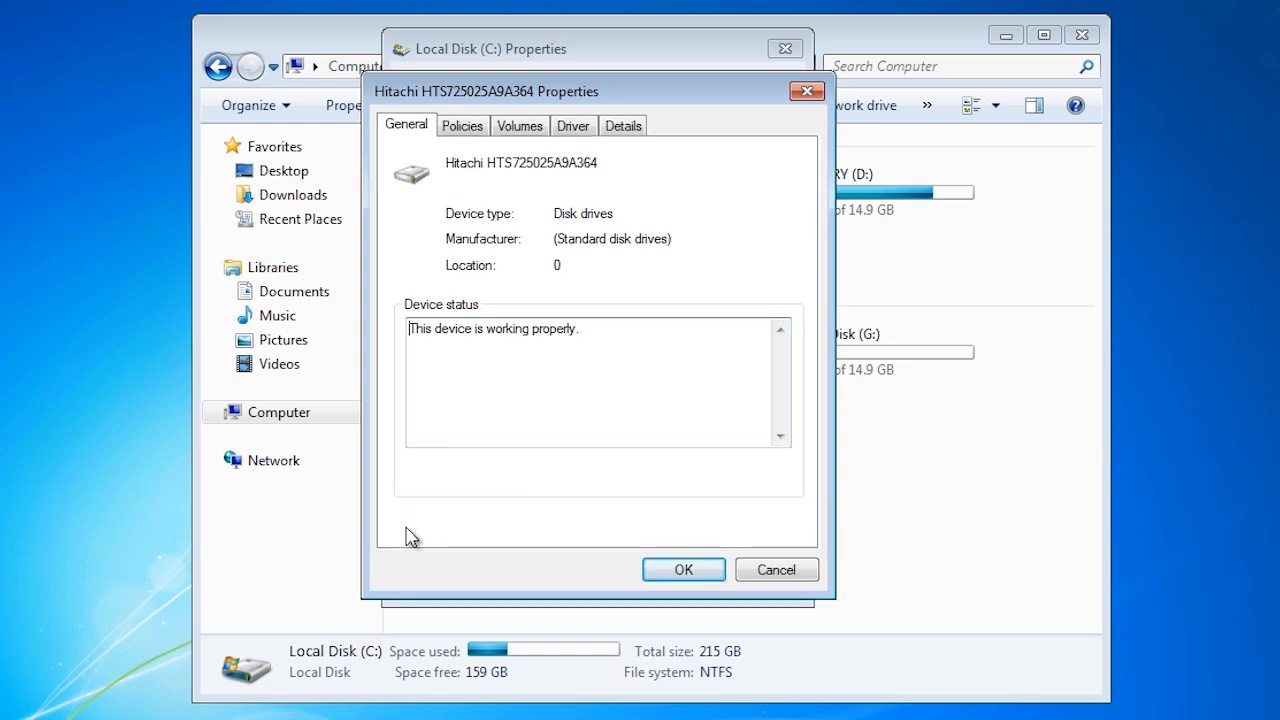
{"action": "left_click", "coordinate": [462, 125]}
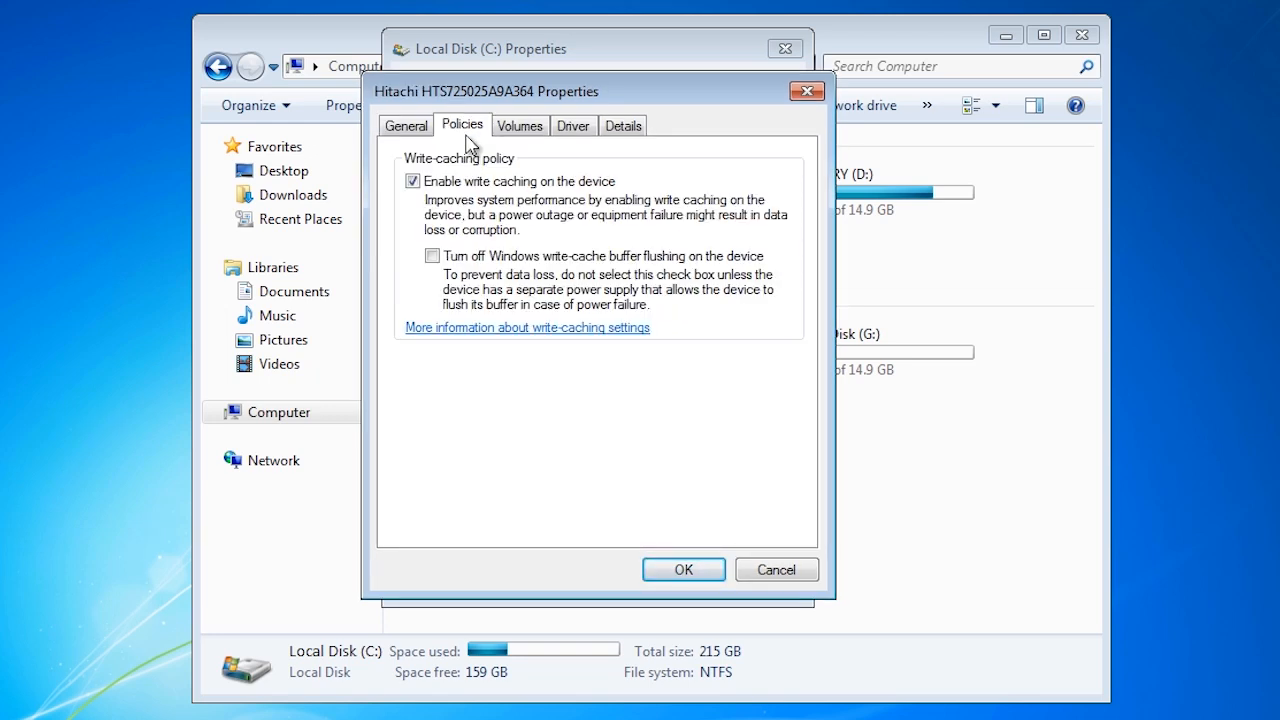
{"action": "mouse_move", "coordinate": [560, 205]}
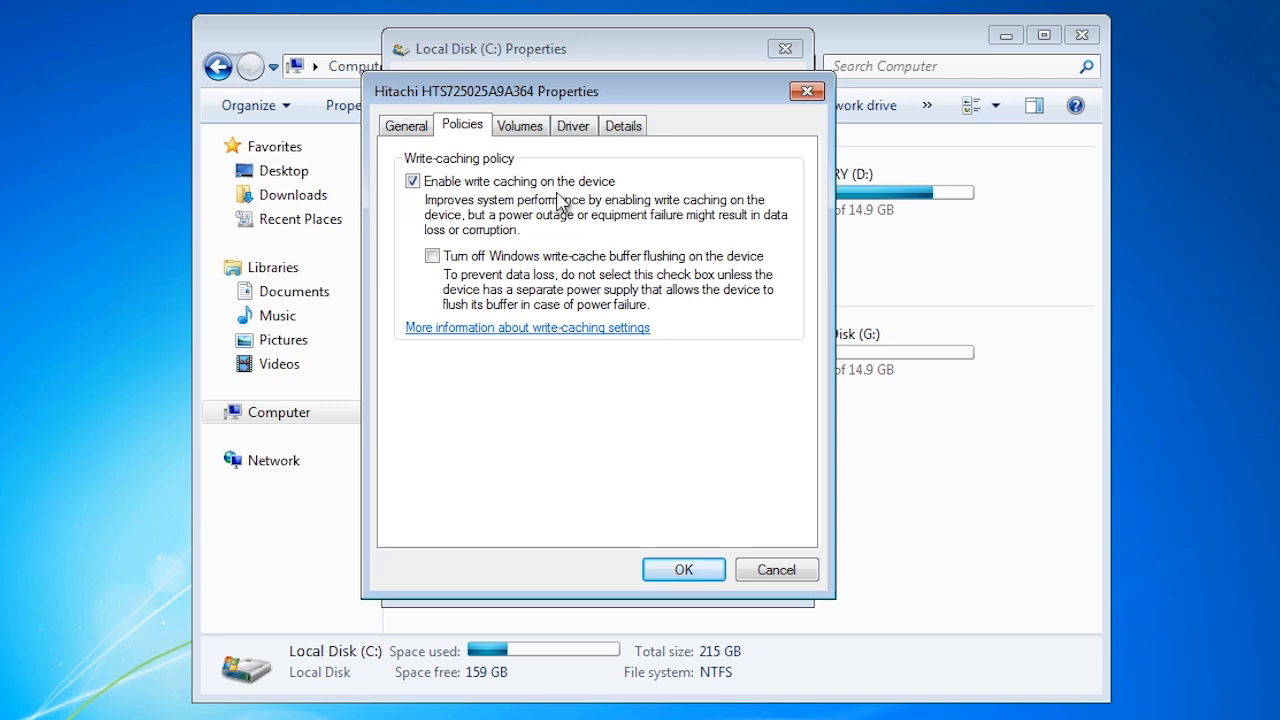
{"action": "mouse_move", "coordinate": [410, 210]}
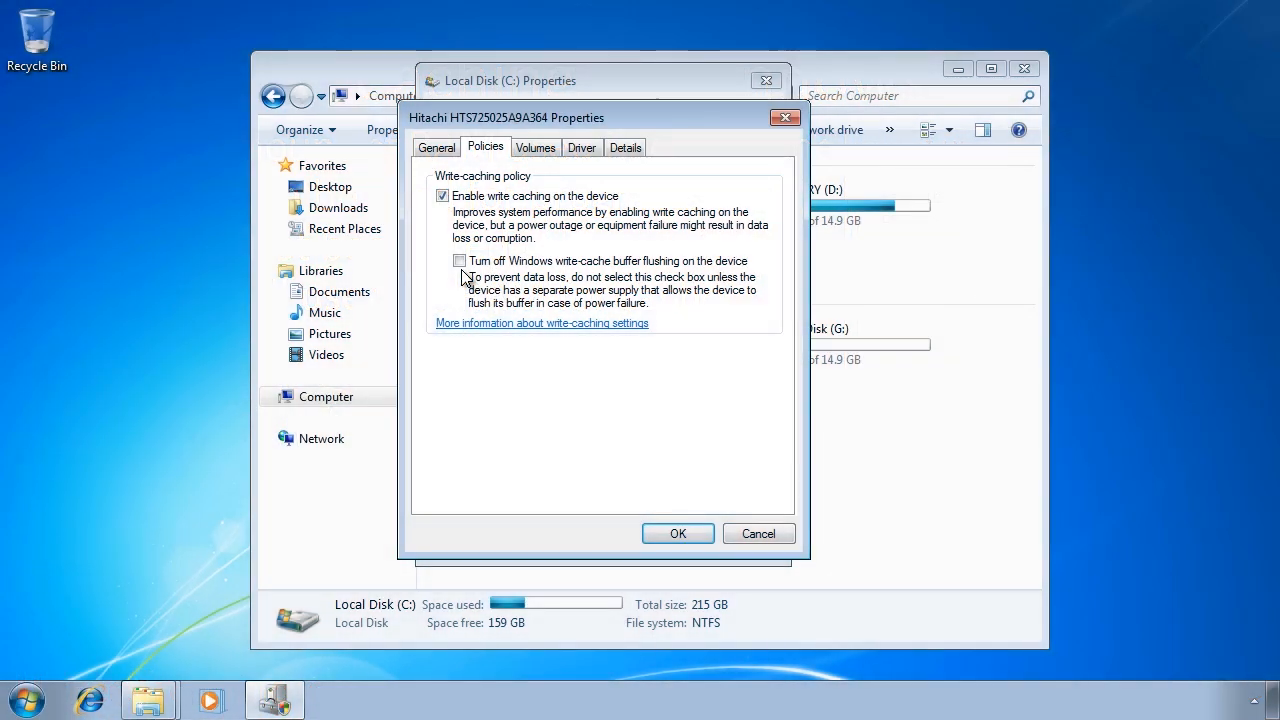
{"action": "mouse_move", "coordinate": [670, 463]}
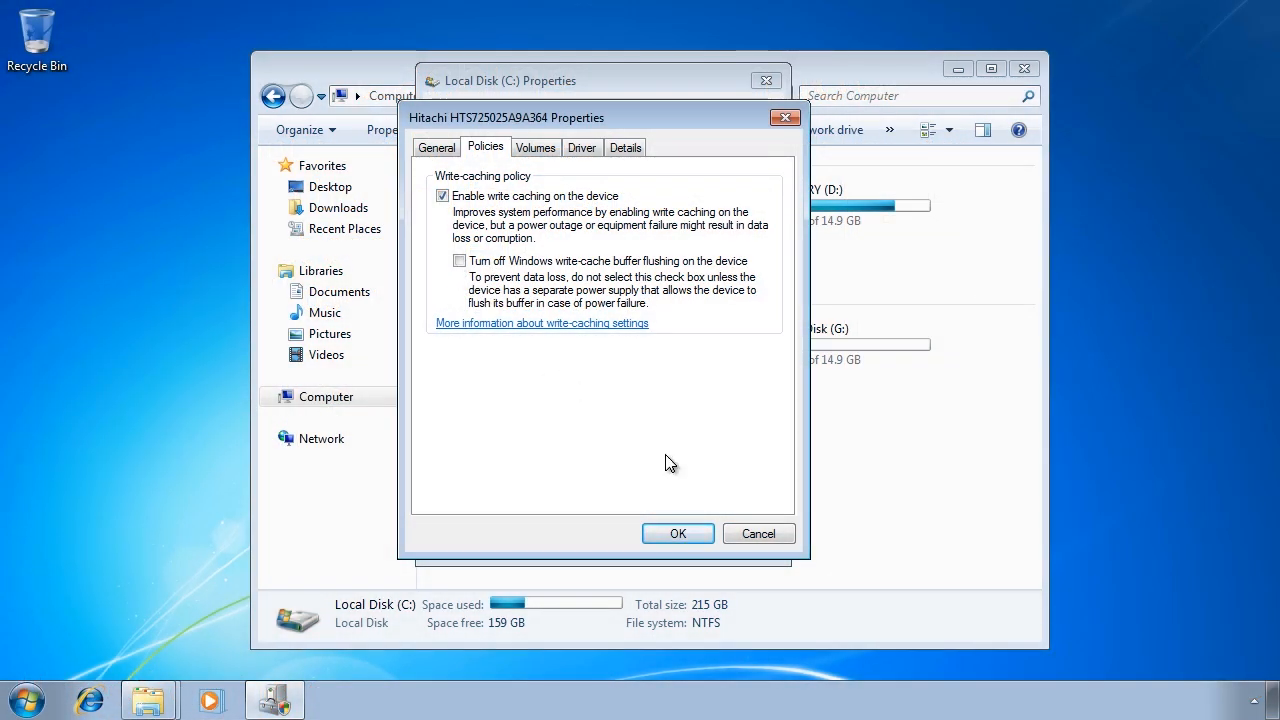
Step: Close the Hitachi properties and select Kingston DataTraveler G3 USB Device in the drives list
{"action": "left_click", "coordinate": [678, 533]}
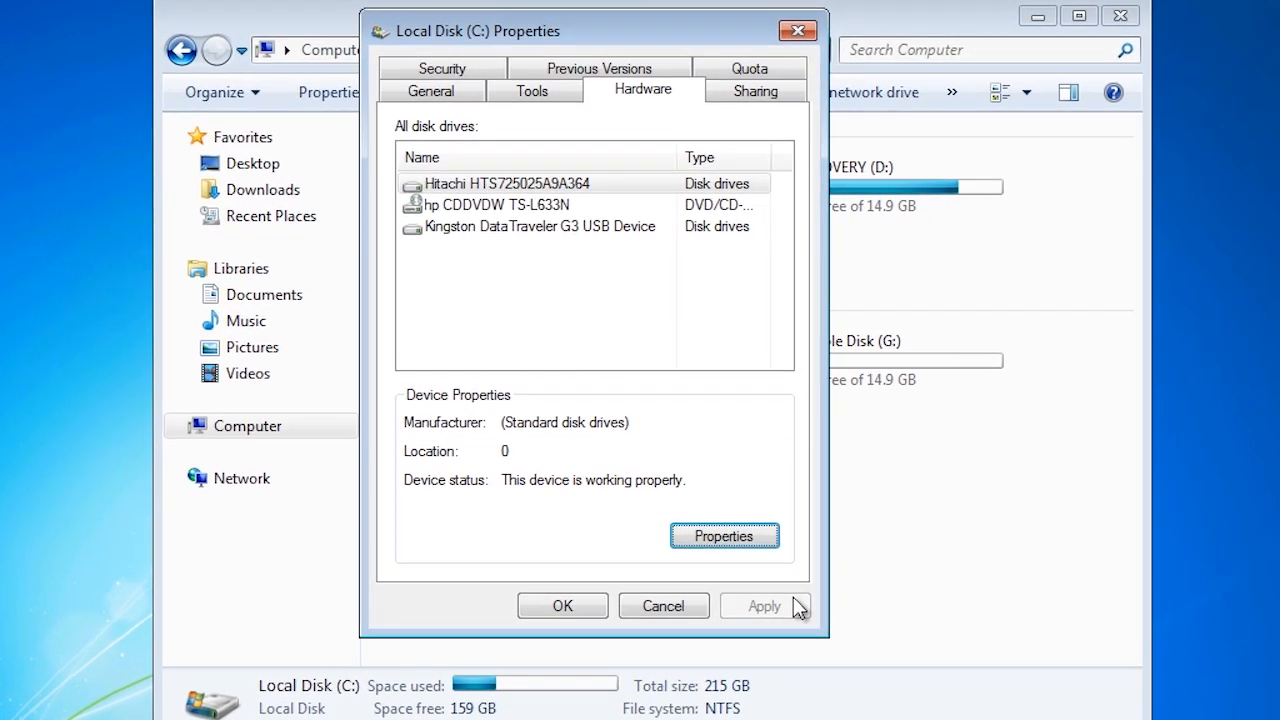
{"action": "left_click", "coordinate": [538, 226]}
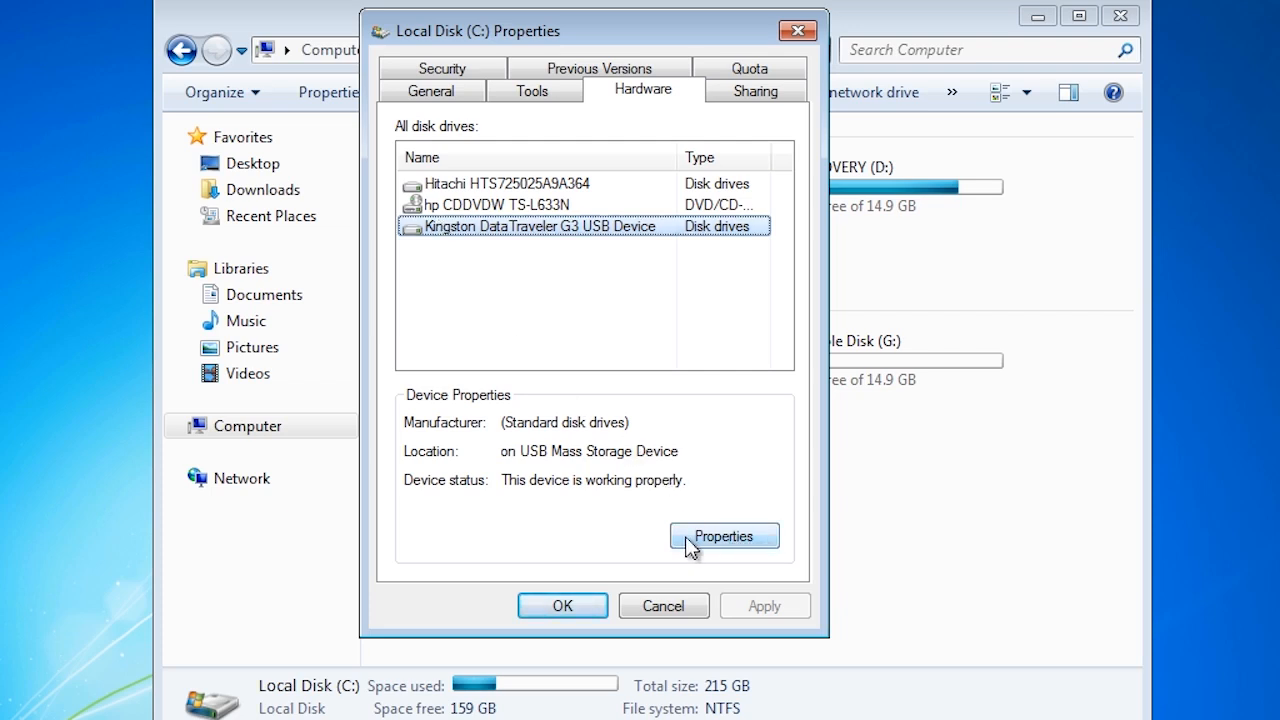
Step: Open the Kingston device settings and view its removal policy, set to Quick removal
{"action": "left_click", "coordinate": [723, 536]}
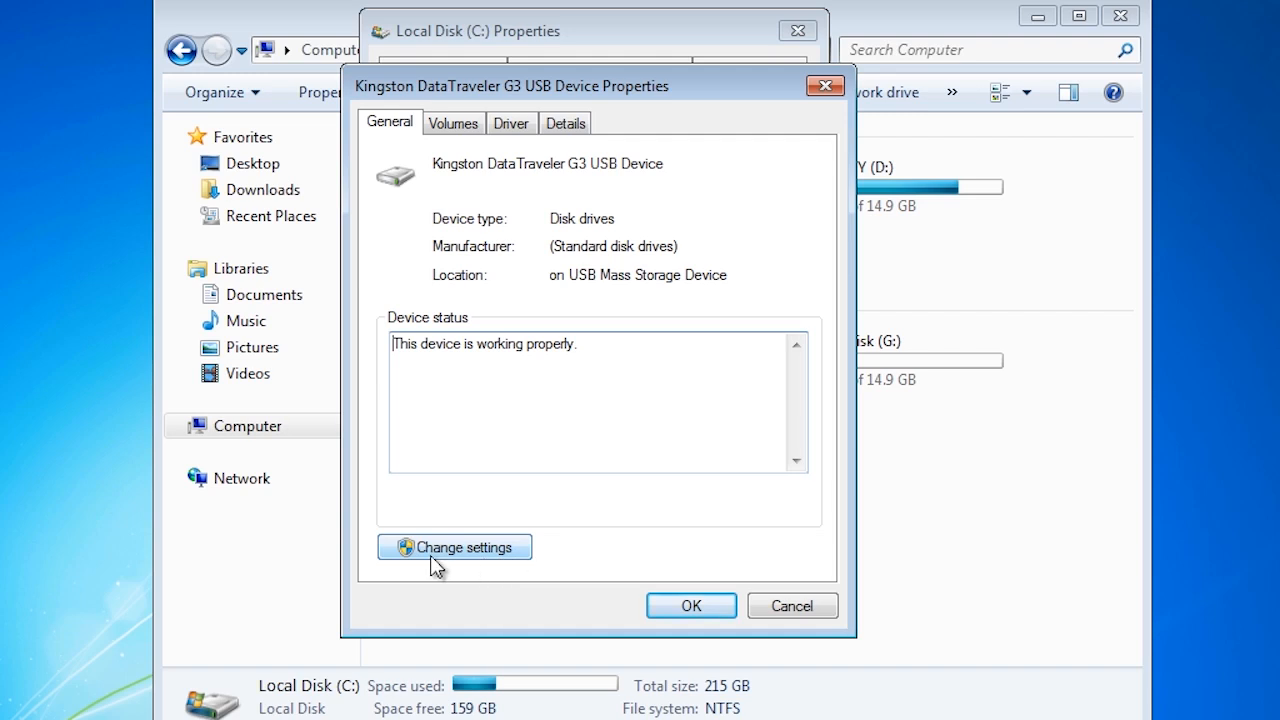
{"action": "left_click", "coordinate": [454, 547]}
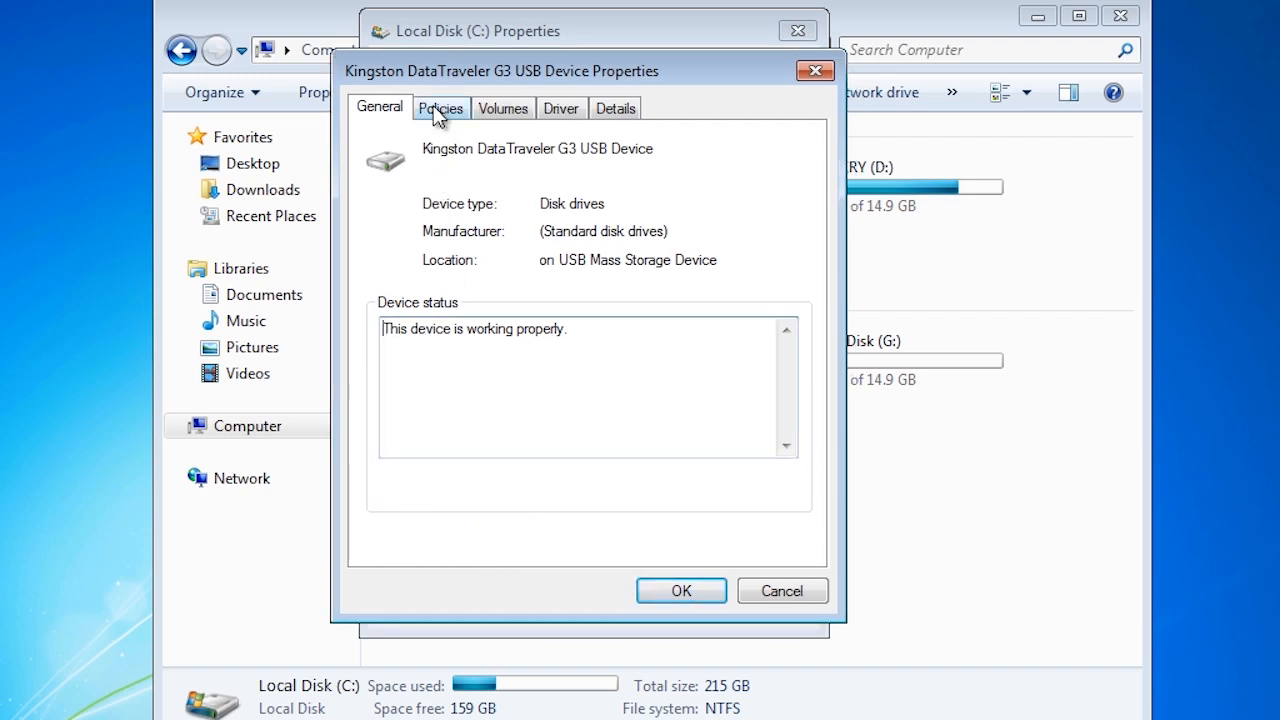
{"action": "left_click", "coordinate": [441, 108]}
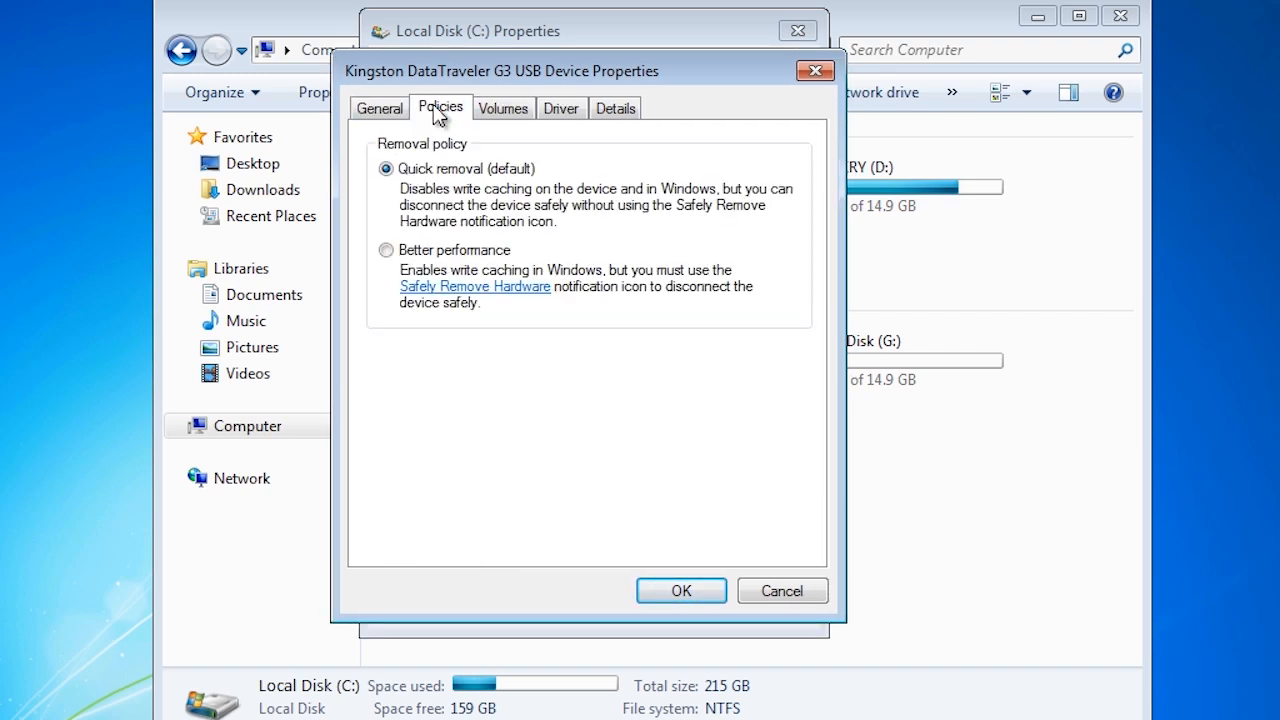
{"action": "mouse_move", "coordinate": [372, 190]}
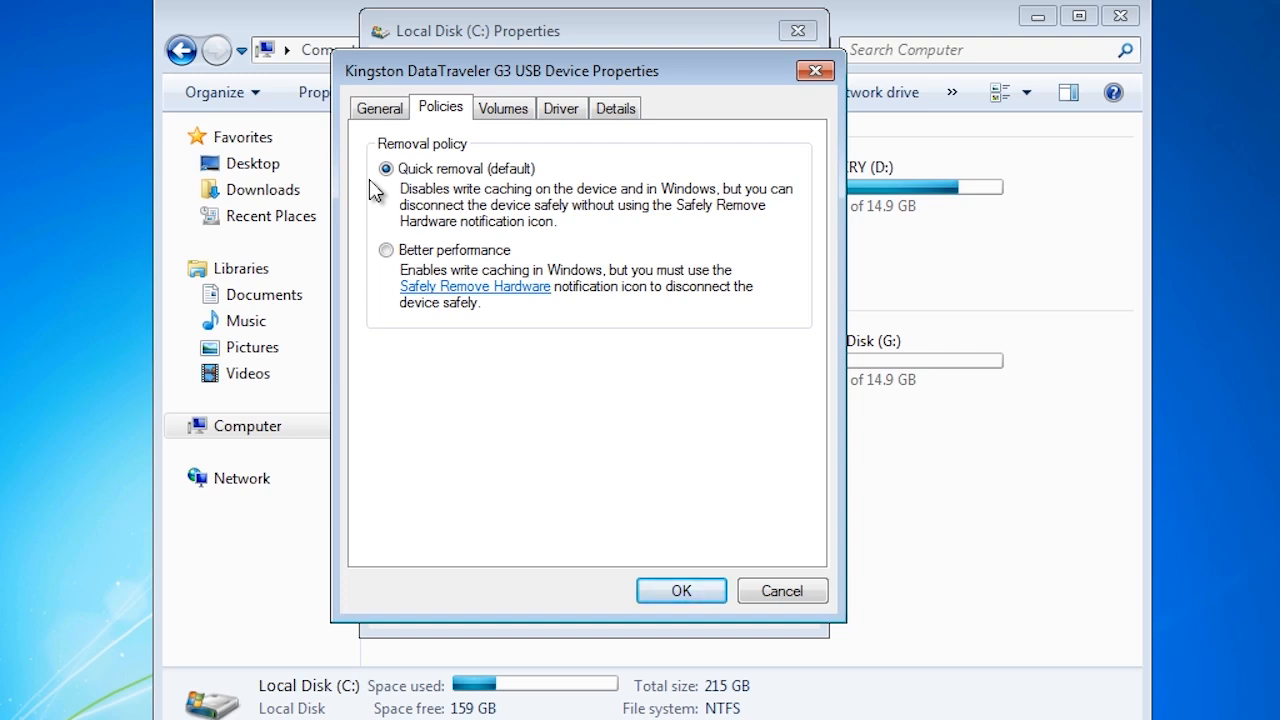
{"action": "mouse_move", "coordinate": [365, 245]}
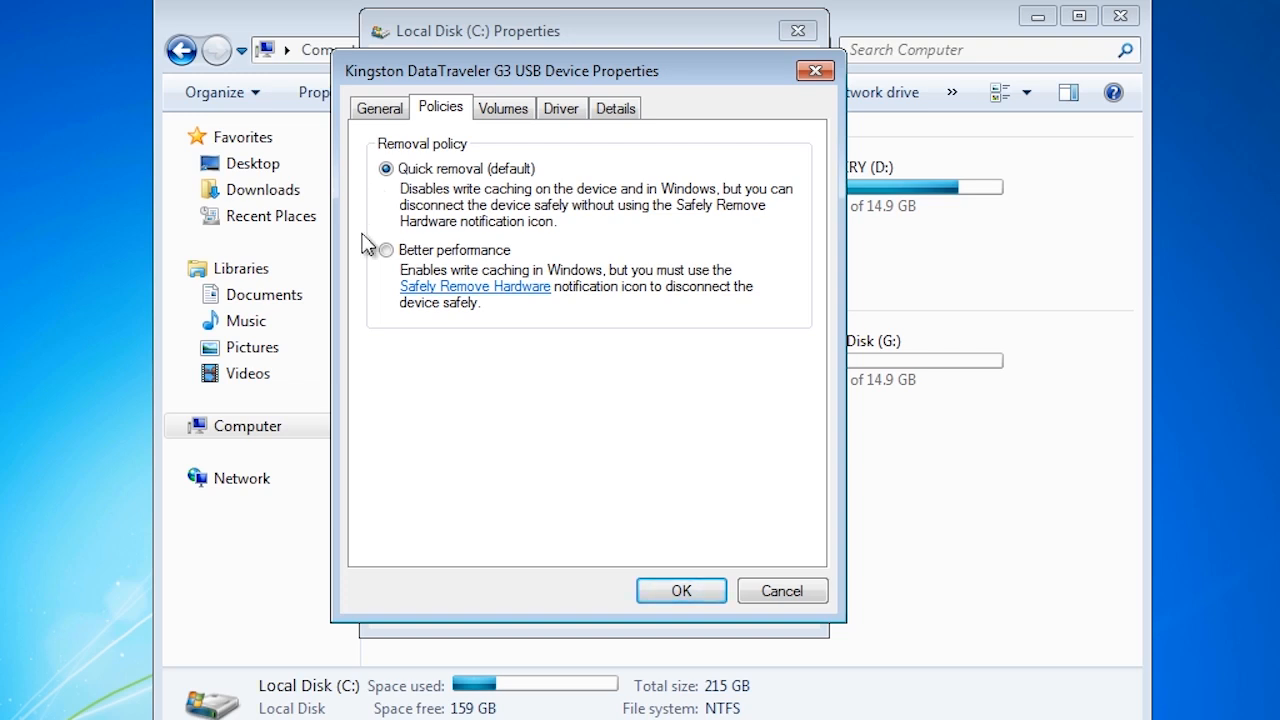
{"action": "mouse_move", "coordinate": [374, 272]}
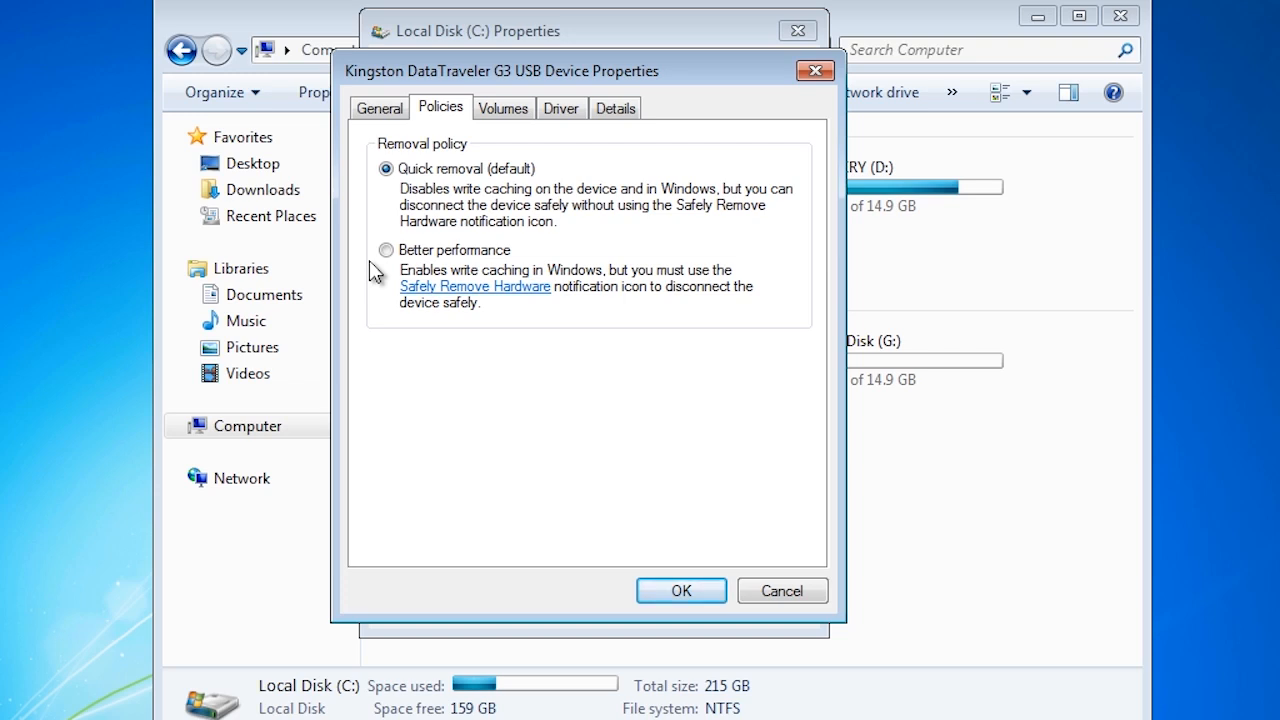
{"action": "mouse_move", "coordinate": [452, 240]}
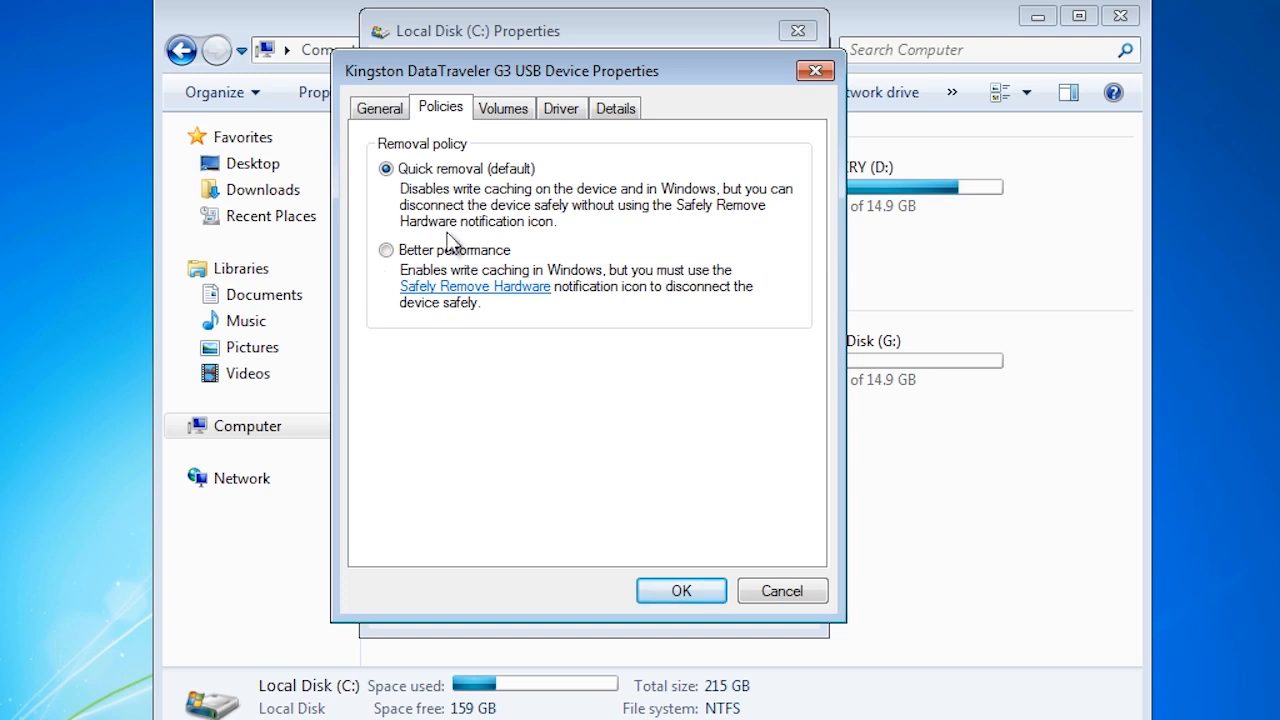
Step: Show the Kingston USB drive's Details tab, with its description reported as Disk drive
{"action": "left_click", "coordinate": [615, 107]}
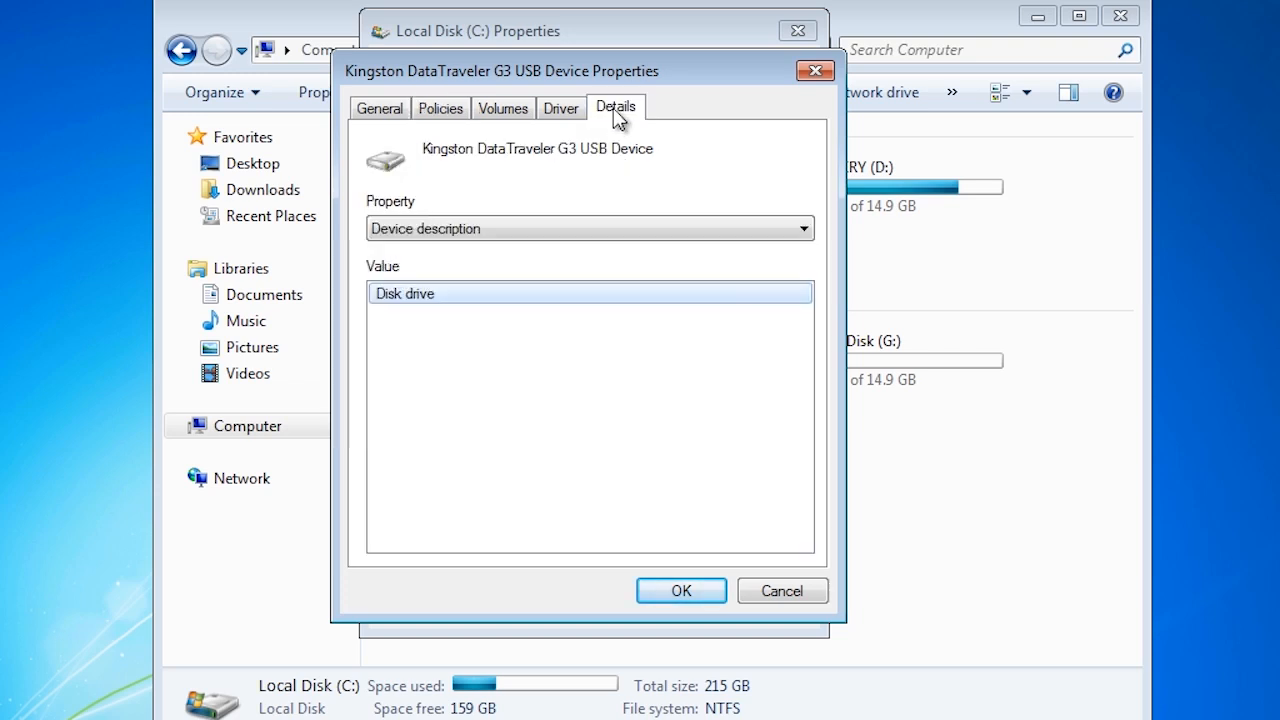
Step: Show the Kingston drive's Hardware Ids on the Details tab, then close its properties
{"action": "left_click", "coordinate": [801, 228]}
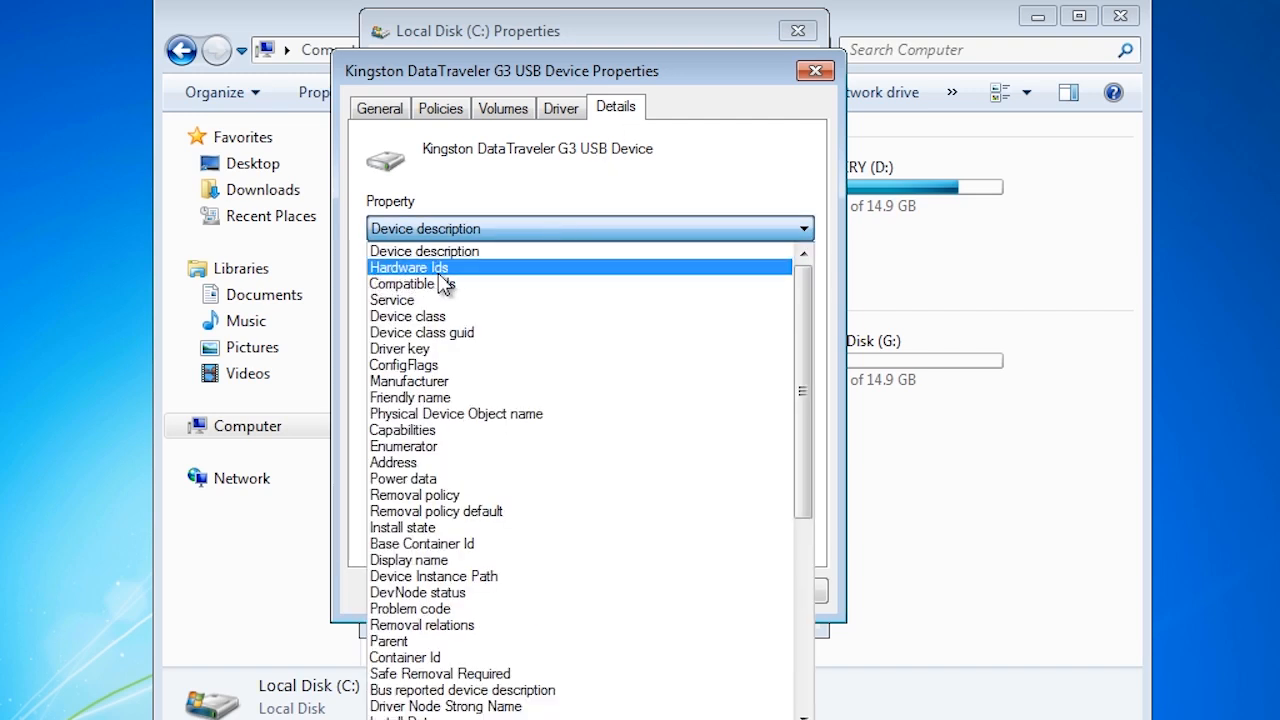
{"action": "mouse_move", "coordinate": [480, 278]}
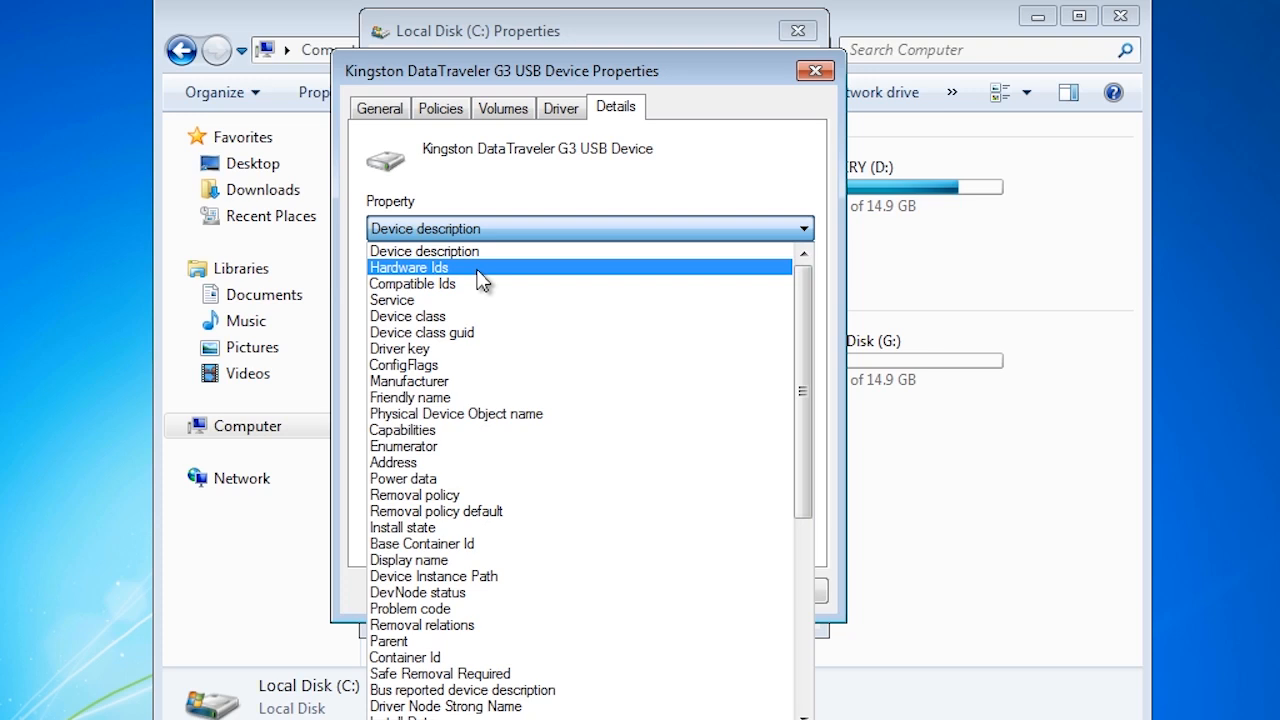
{"action": "left_click", "coordinate": [408, 267]}
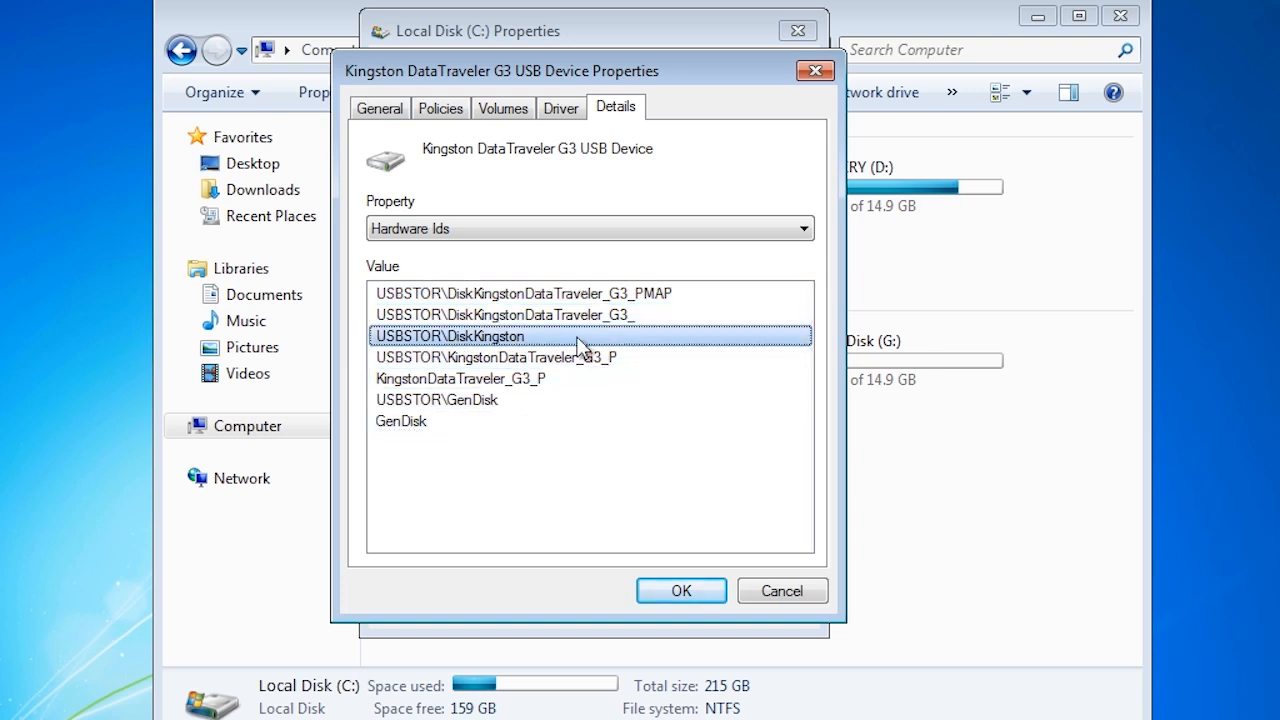
{"action": "mouse_move", "coordinate": [600, 342]}
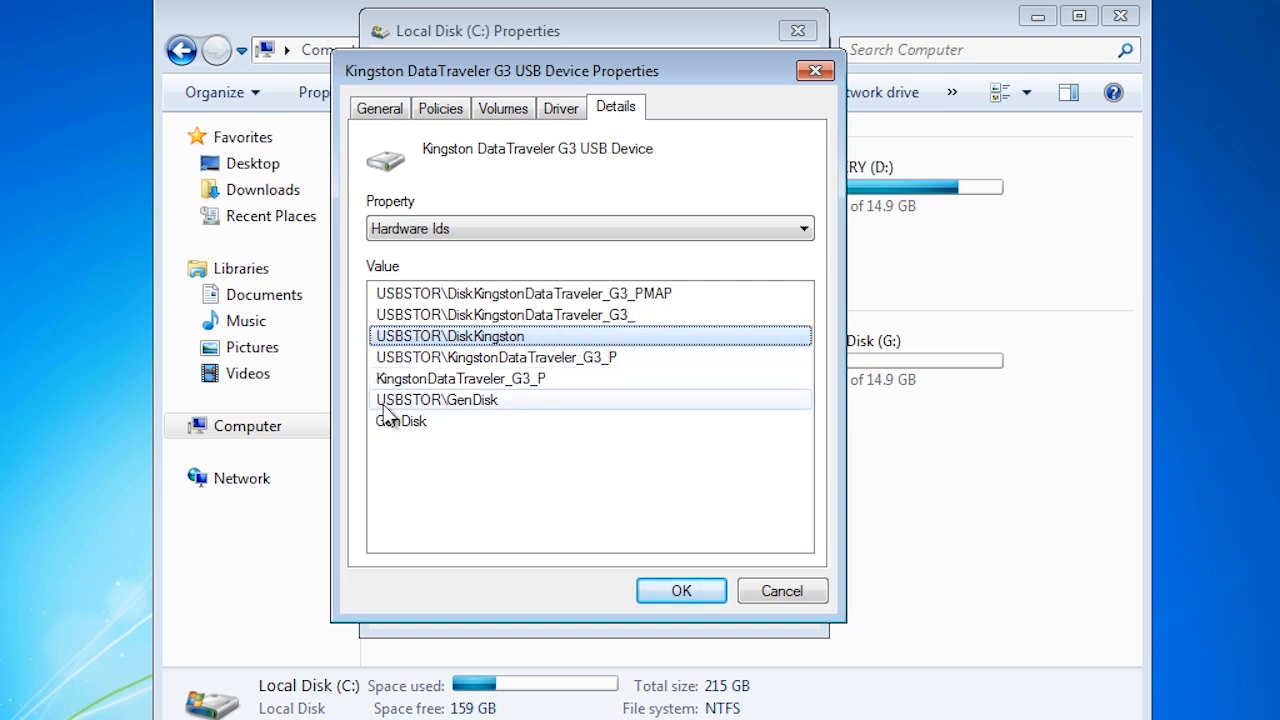
{"action": "left_click", "coordinate": [436, 399]}
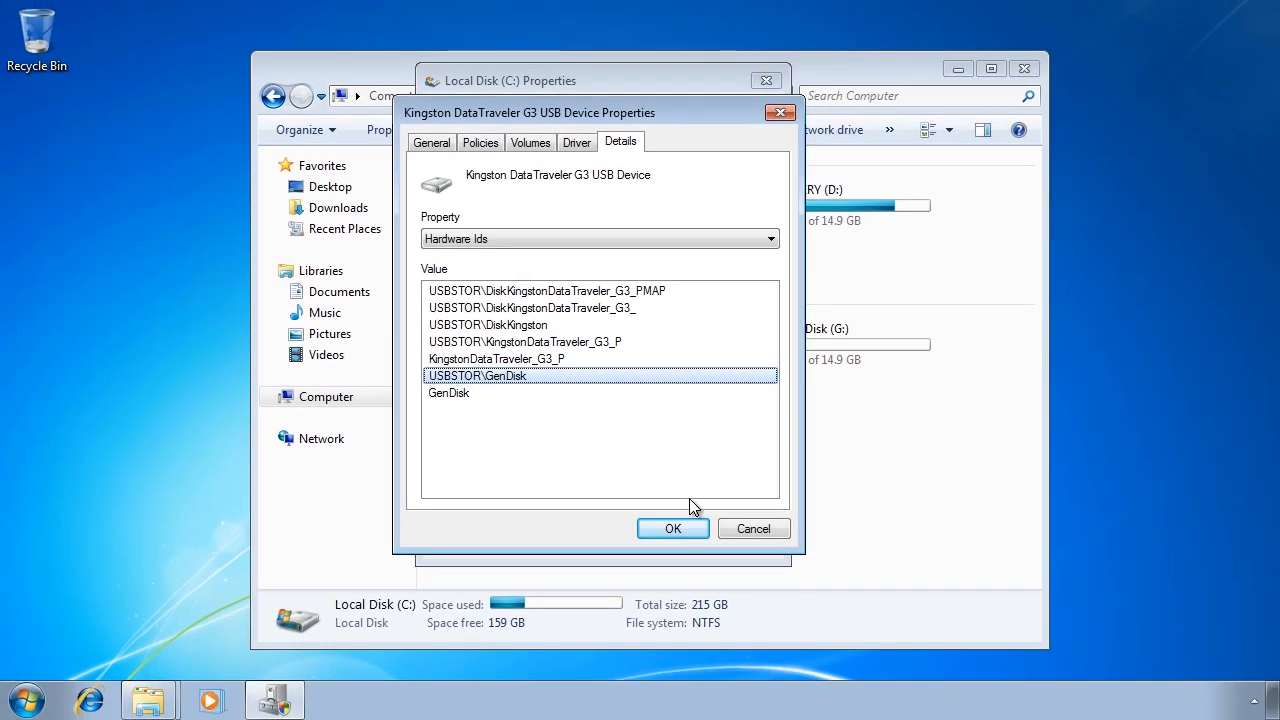
{"action": "left_click", "coordinate": [672, 528]}
{"action": "type", "text": "gpedit.msc"}
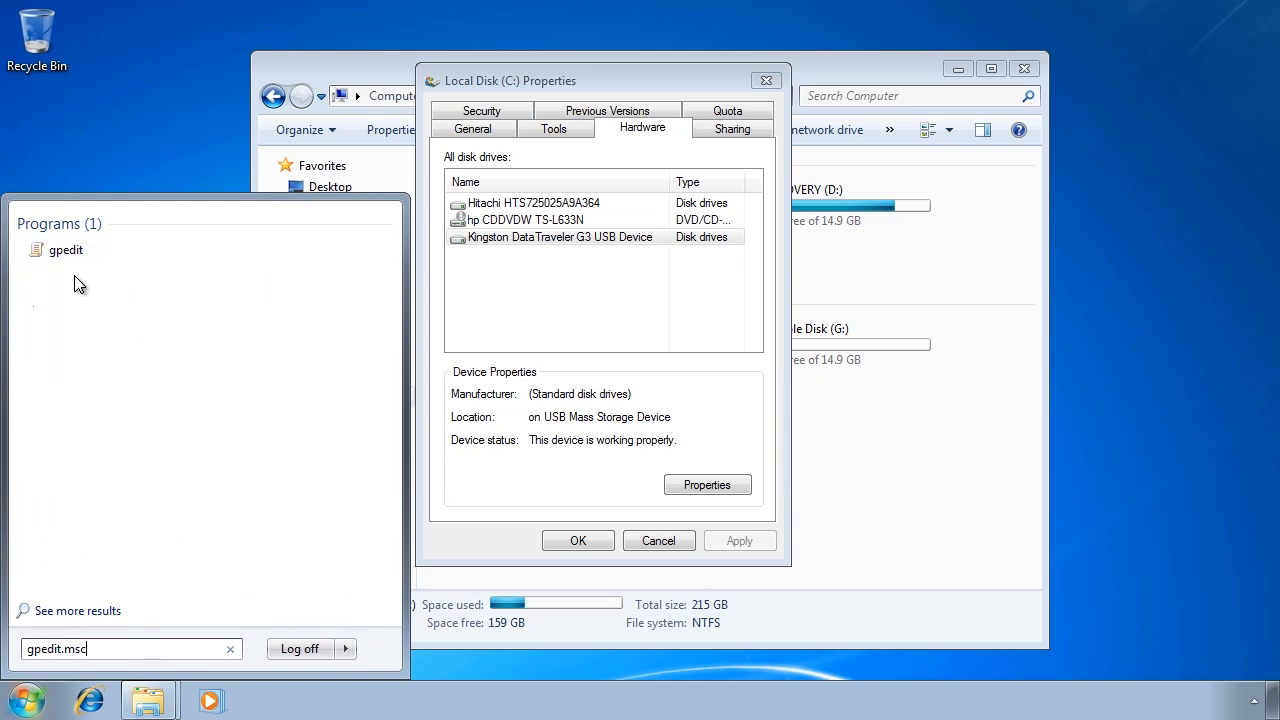
Step: Launch gpedit and read Removable Storage Access policy descriptions, from CD/DVD deny execute to forced reboot time
{"action": "left_click", "coordinate": [66, 250]}
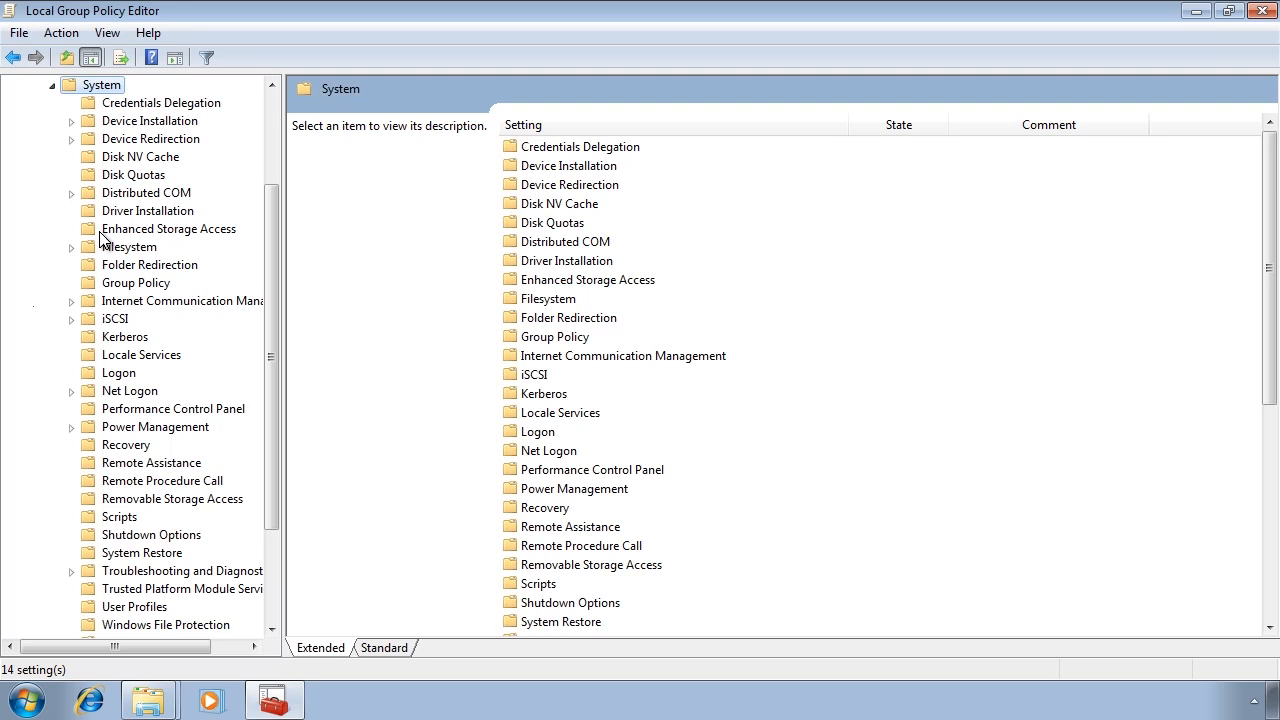
{"action": "left_click", "coordinate": [171, 498]}
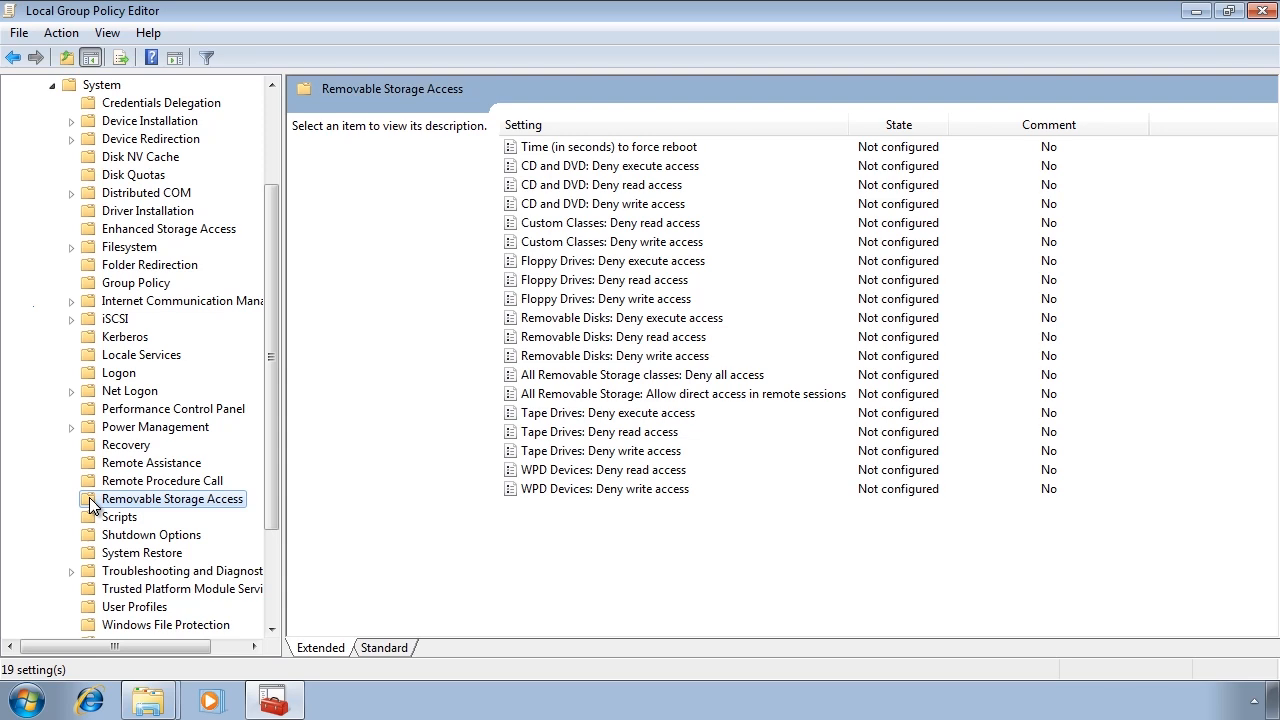
{"action": "mouse_move", "coordinate": [585, 204]}
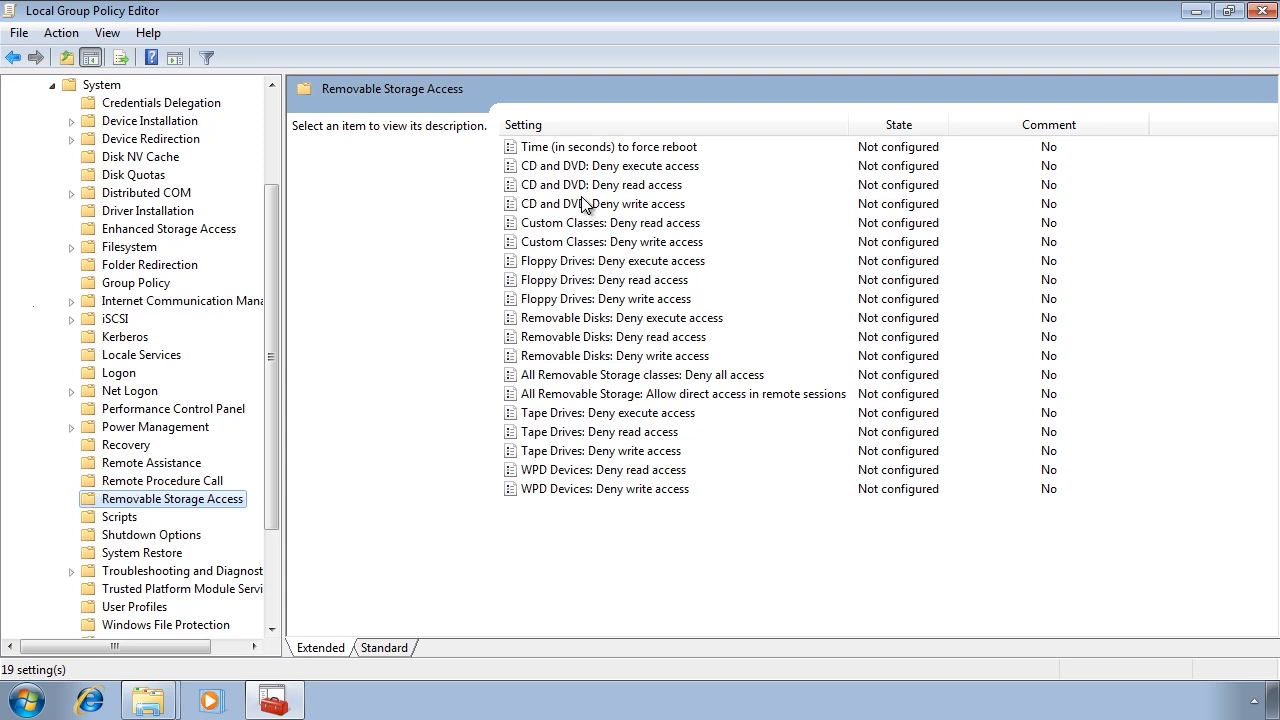
{"action": "left_click", "coordinate": [611, 165]}
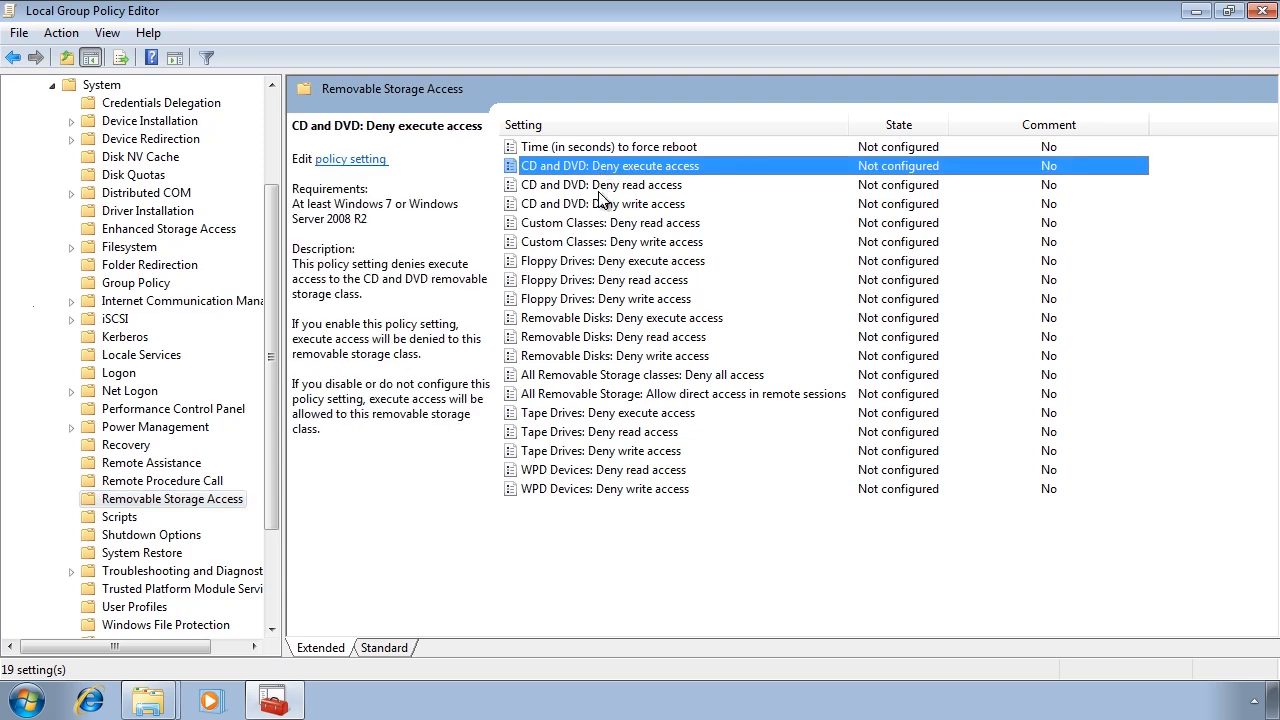
{"action": "left_click", "coordinate": [602, 203]}
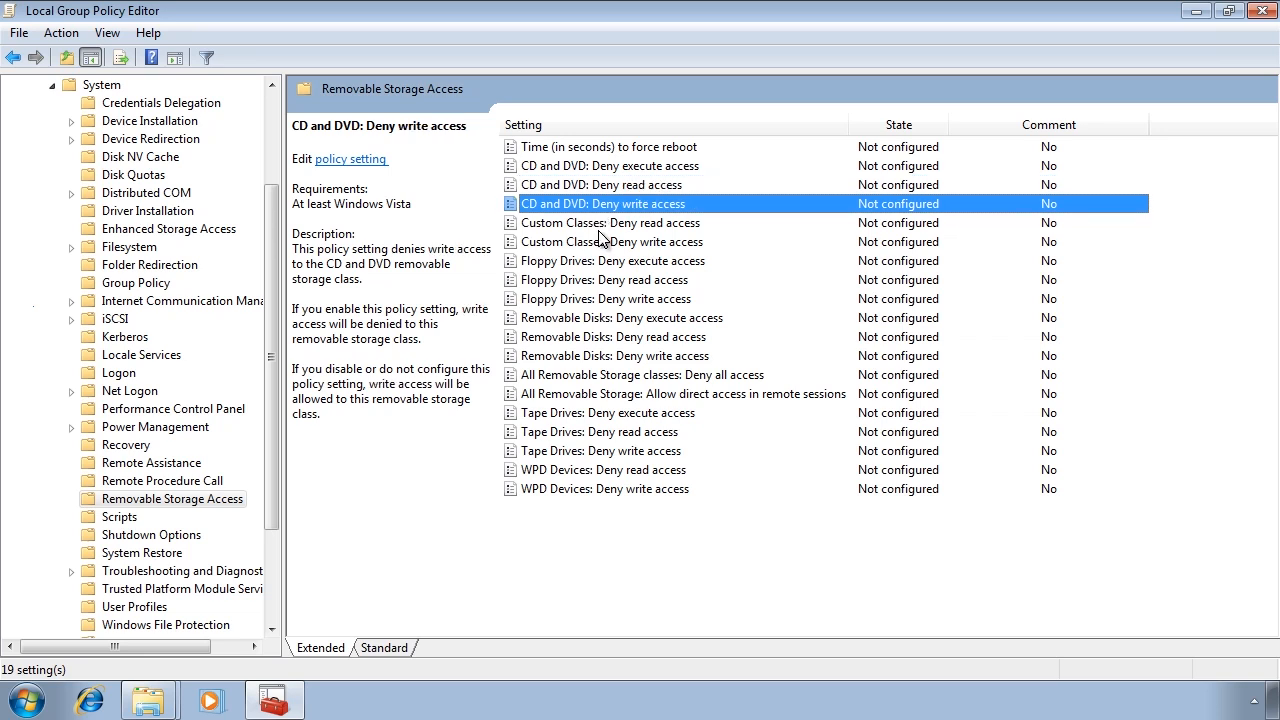
{"action": "left_click", "coordinate": [612, 260]}
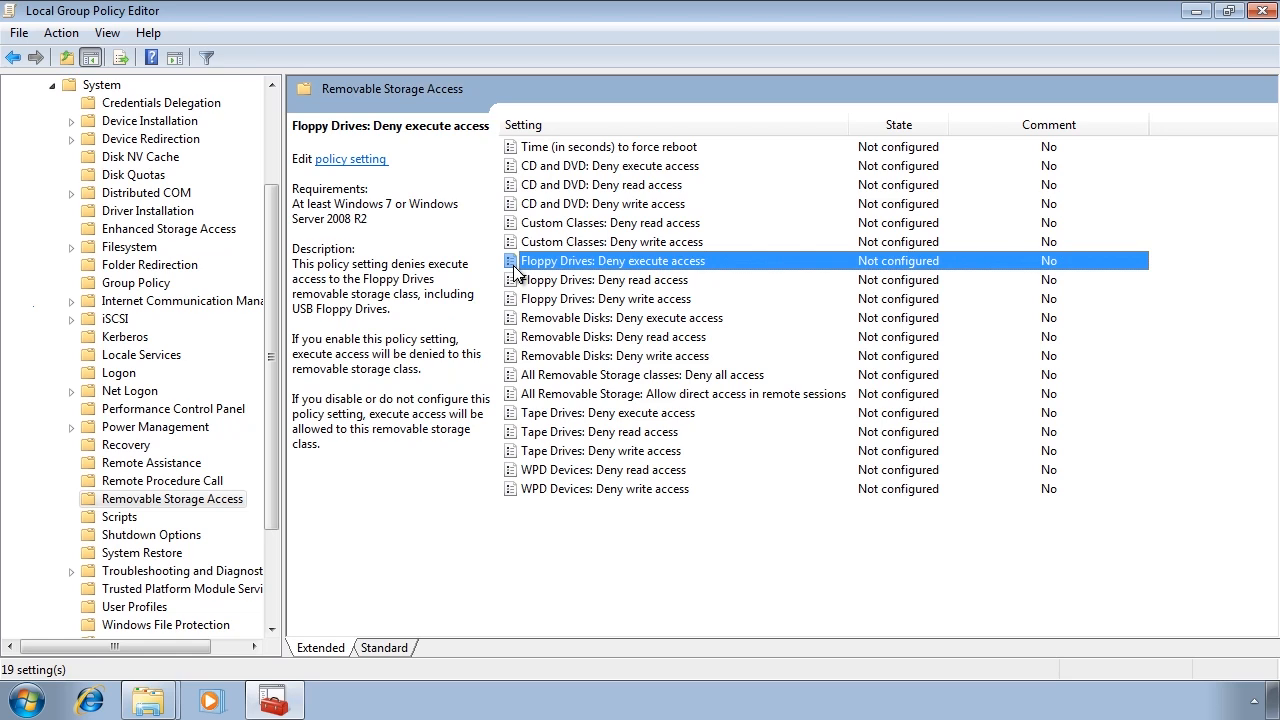
{"action": "left_click", "coordinate": [622, 317]}
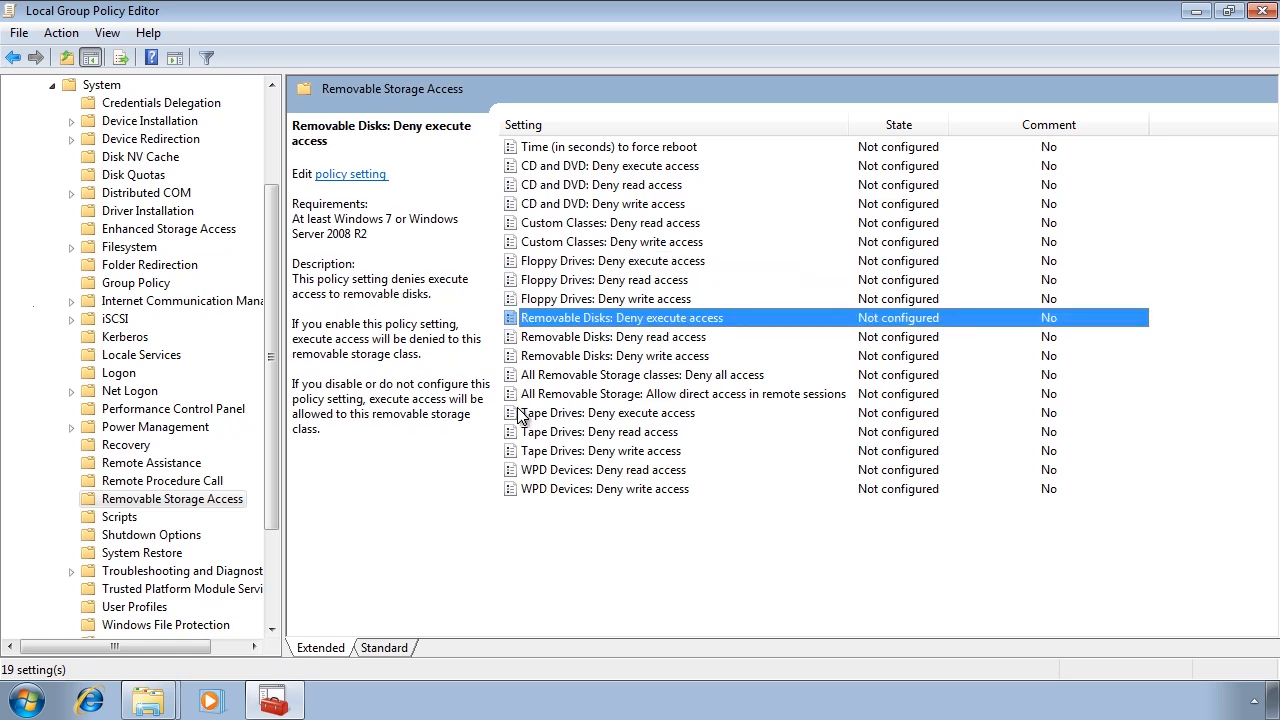
{"action": "left_click", "coordinate": [604, 469]}
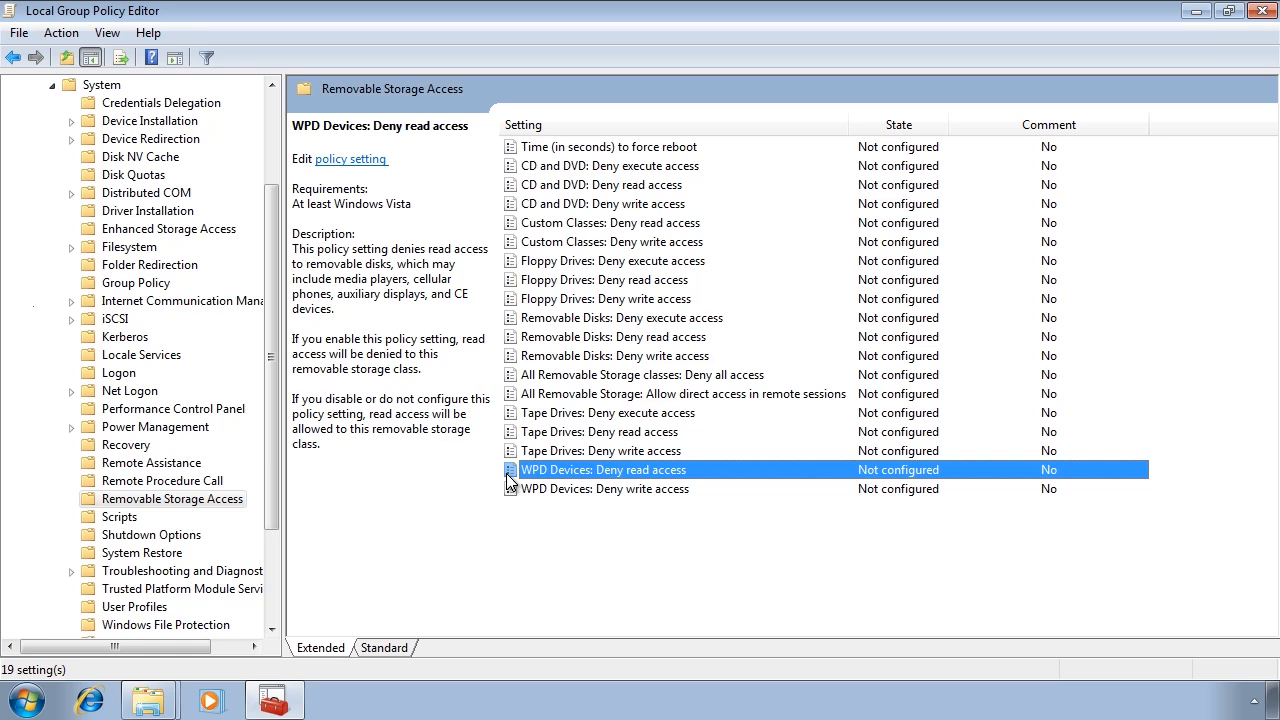
{"action": "left_click", "coordinate": [642, 374]}
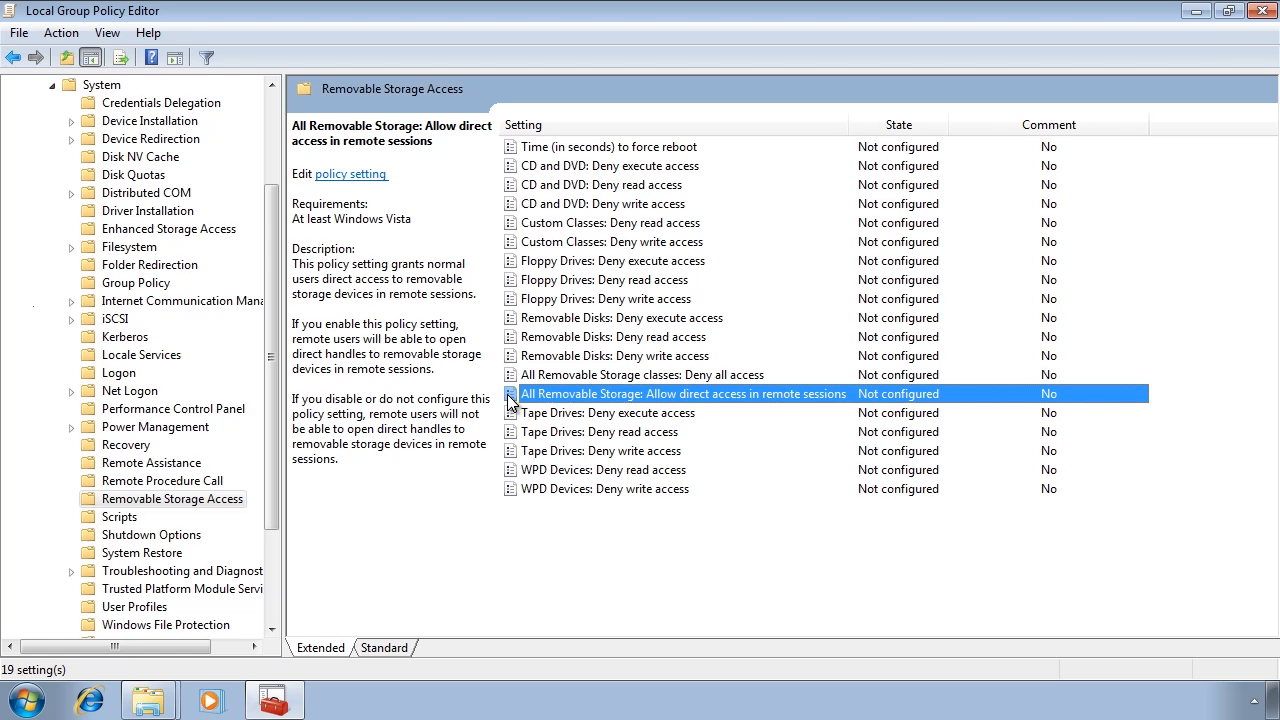
{"action": "mouse_move", "coordinate": [513, 160]}
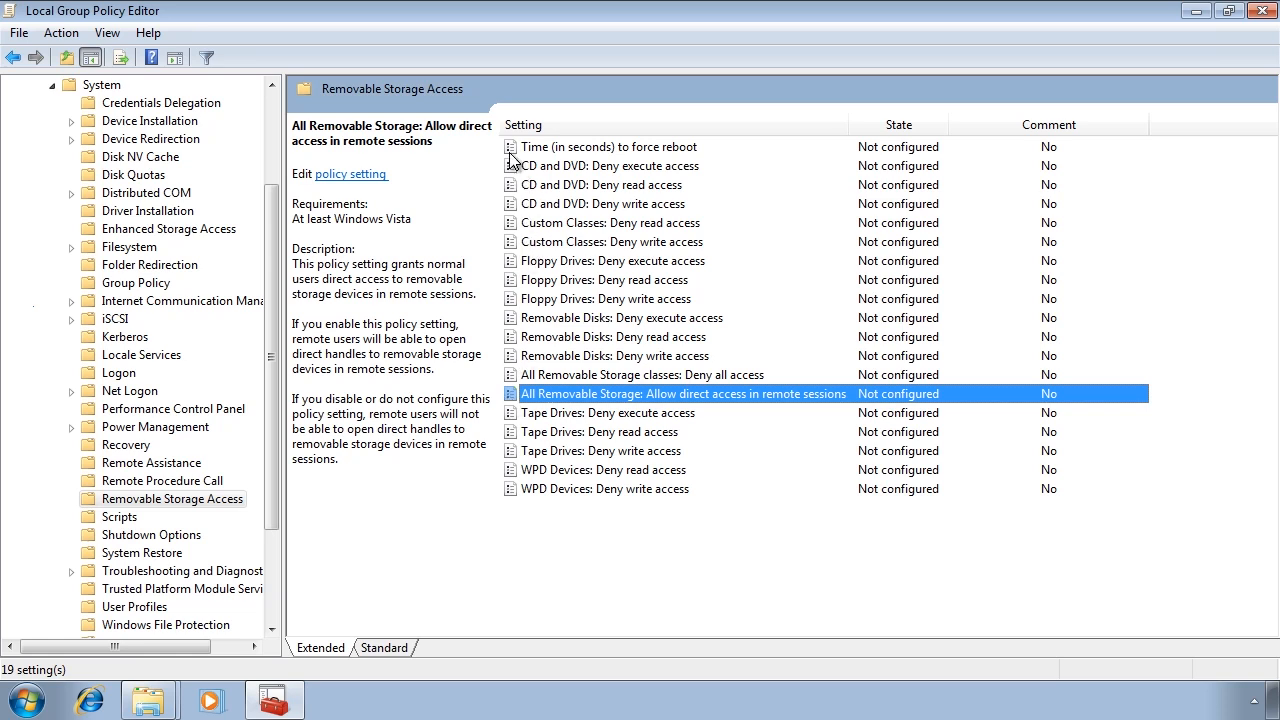
{"action": "left_click", "coordinate": [608, 147]}
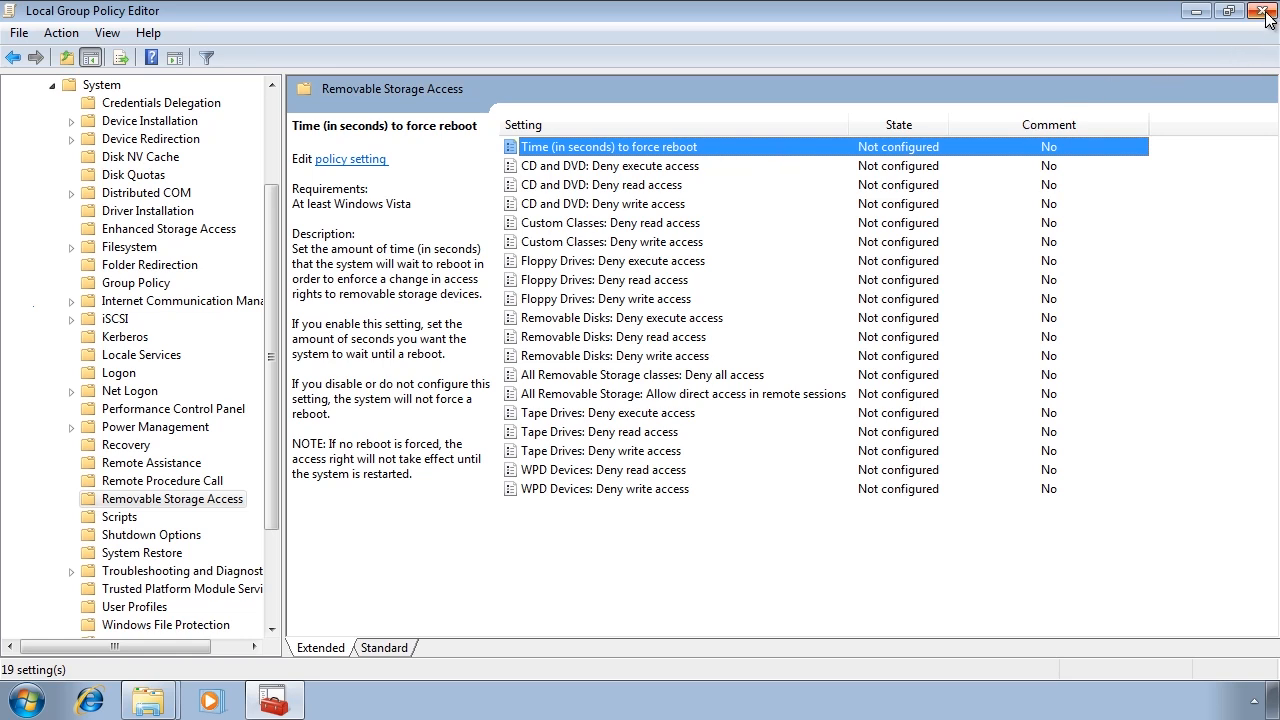
Step: Close Group Policy Editor and open Check now under Error-checking on the C: Tools tab
{"action": "left_click", "coordinate": [1268, 11]}
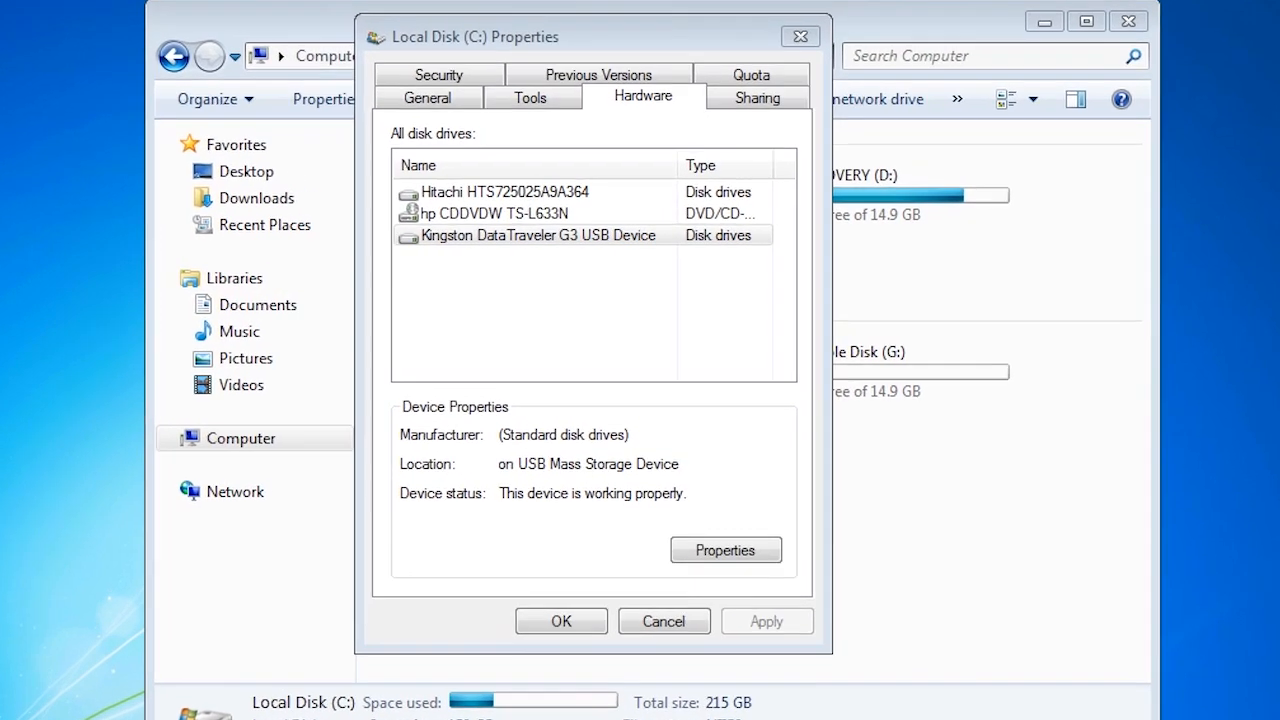
{"action": "left_click", "coordinate": [530, 96]}
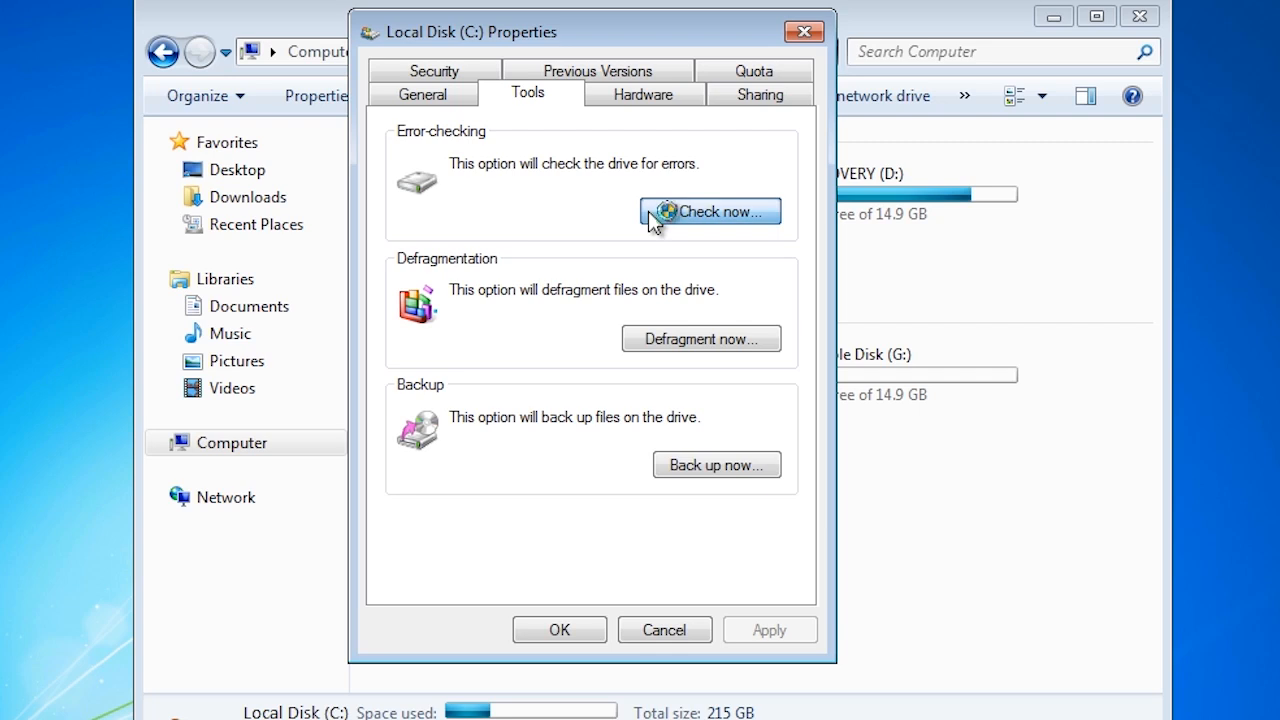
{"action": "left_click", "coordinate": [710, 211]}
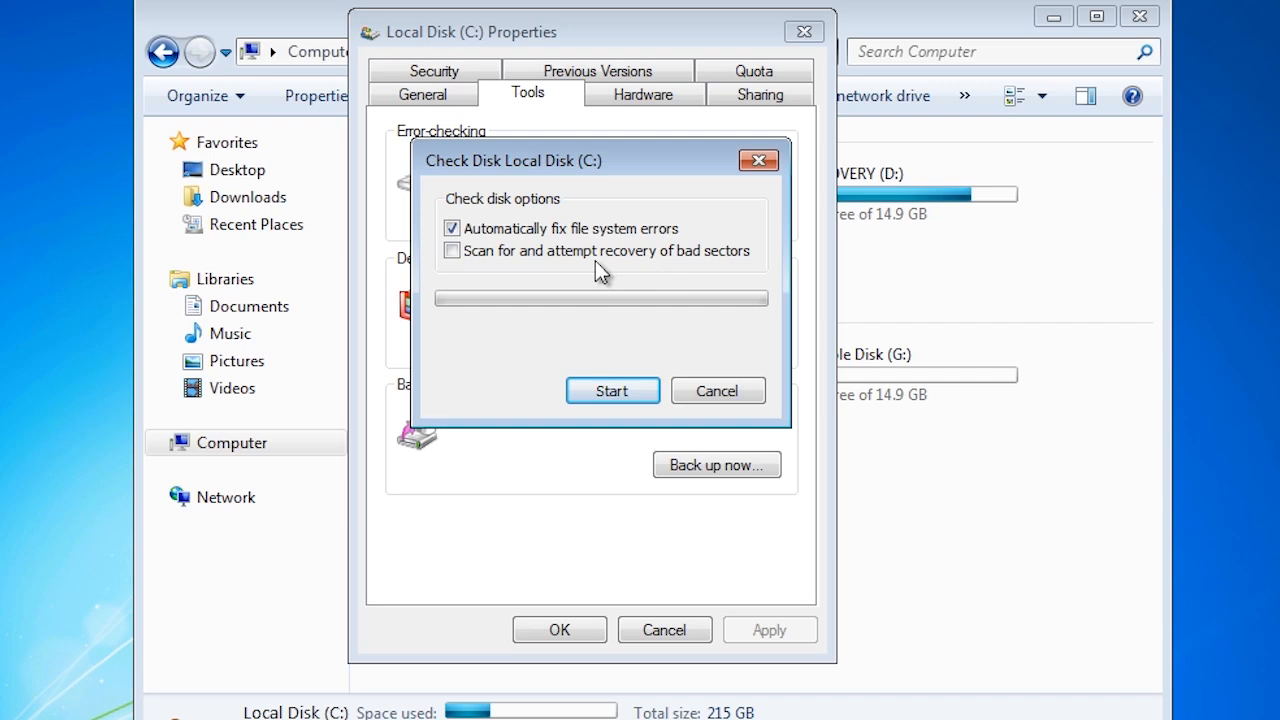
{"action": "mouse_move", "coordinate": [460, 280]}
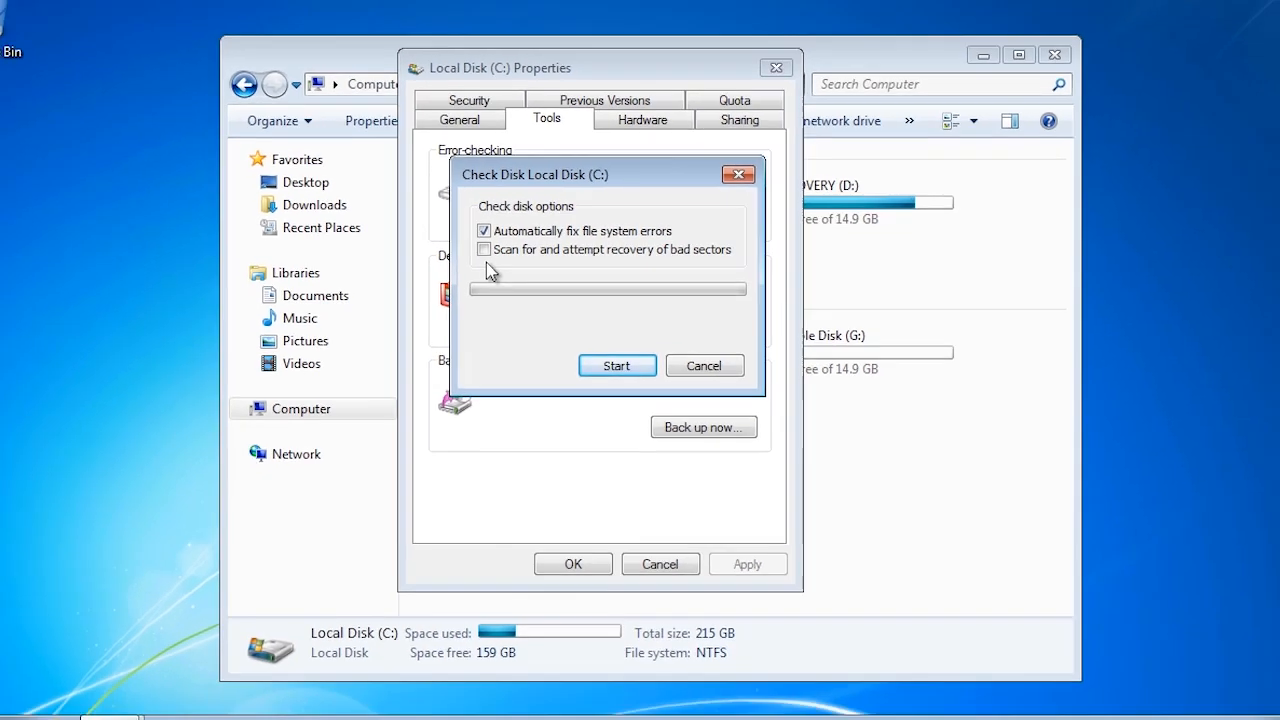
Step: Search the Start menu for 'cmd' and launch it with Run as administrator
{"action": "left_click", "coordinate": [20, 699]}
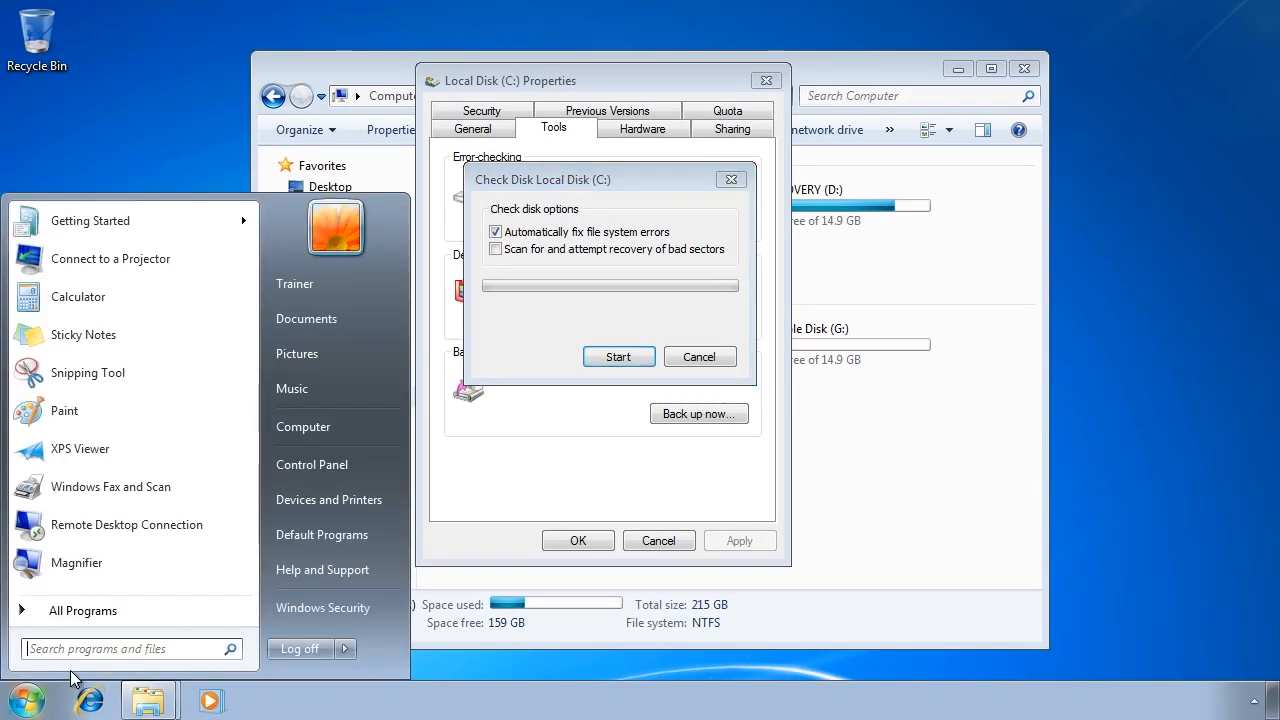
{"action": "type", "text": "cmd"}
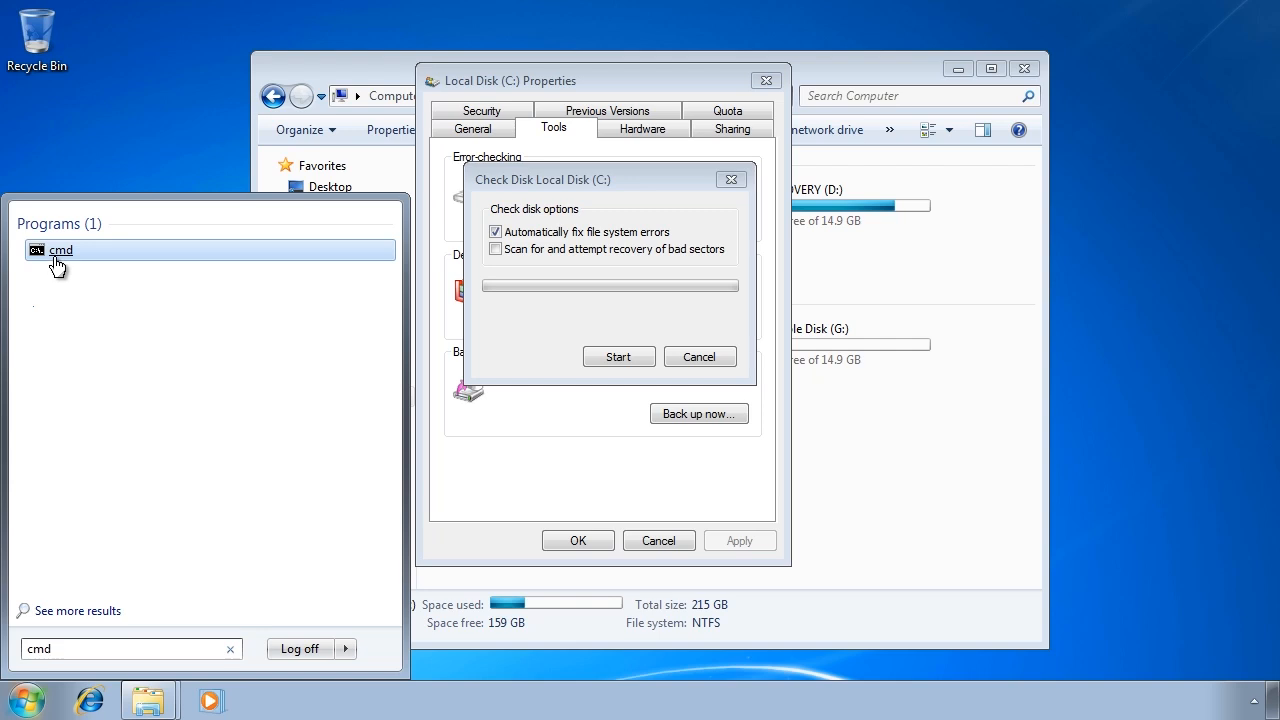
{"action": "right_click", "coordinate": [60, 250]}
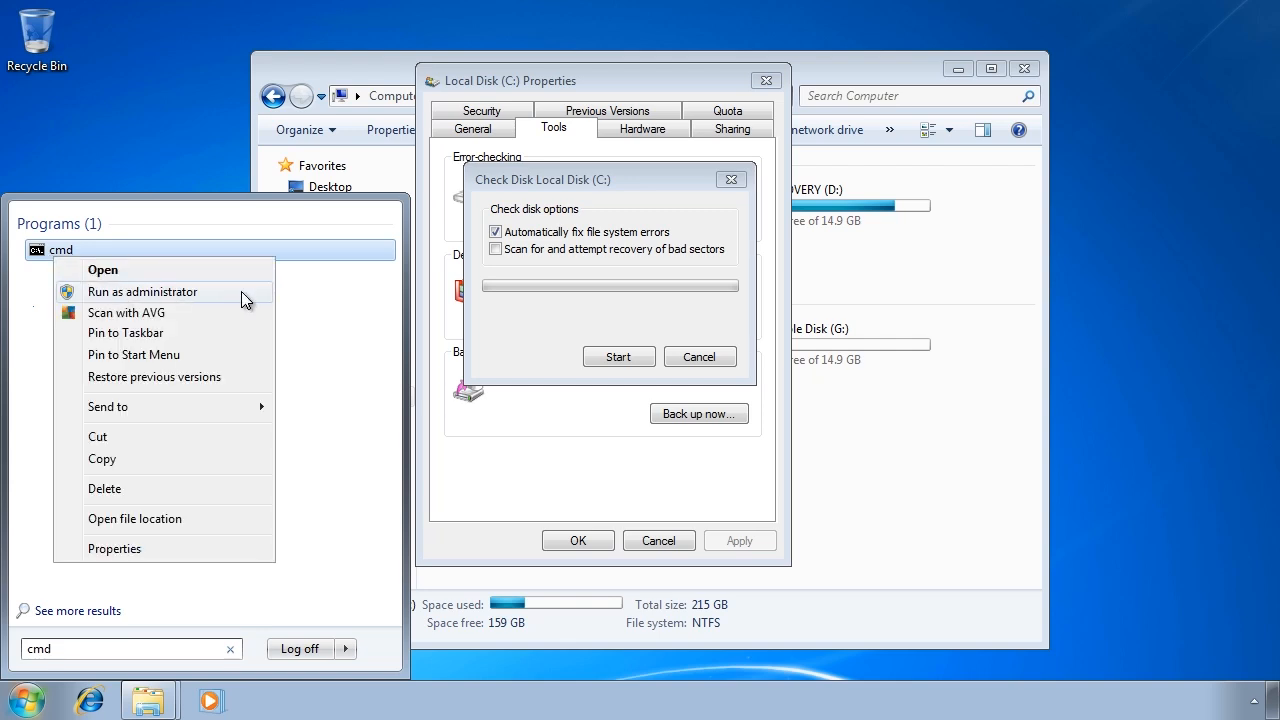
{"action": "left_click", "coordinate": [142, 291]}
{"action": "type", "text": "cd\\"}
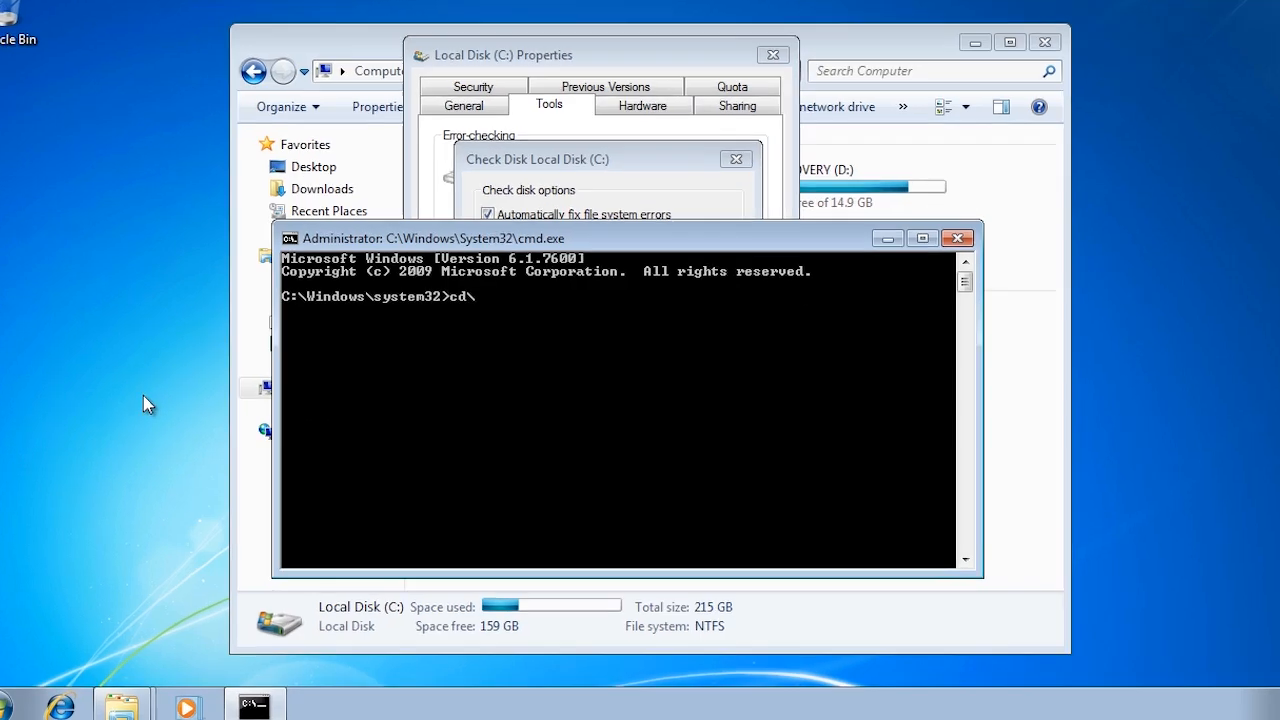
Step: Run a read-only chkdsk on drive C, then chkdsk /f up to its schedule-at-restart prompt
{"action": "type", "text": "chkdsk"}
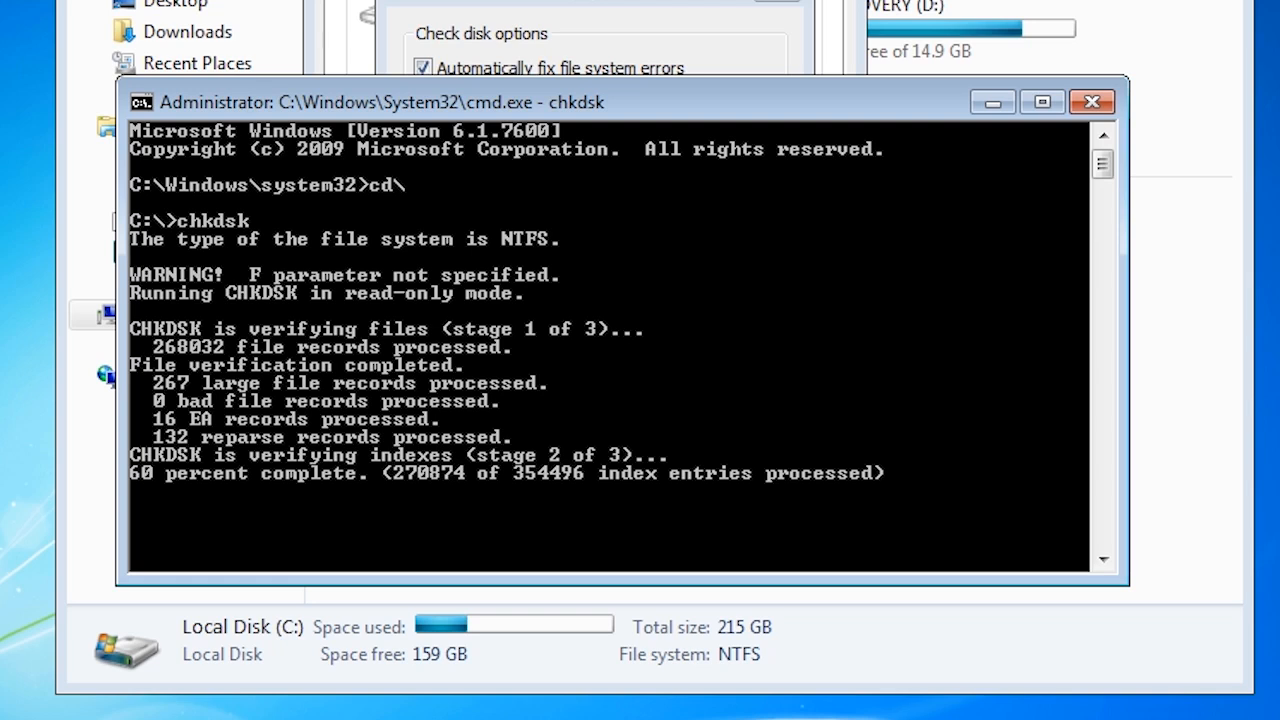
{"action": "type", "text": "chk"}
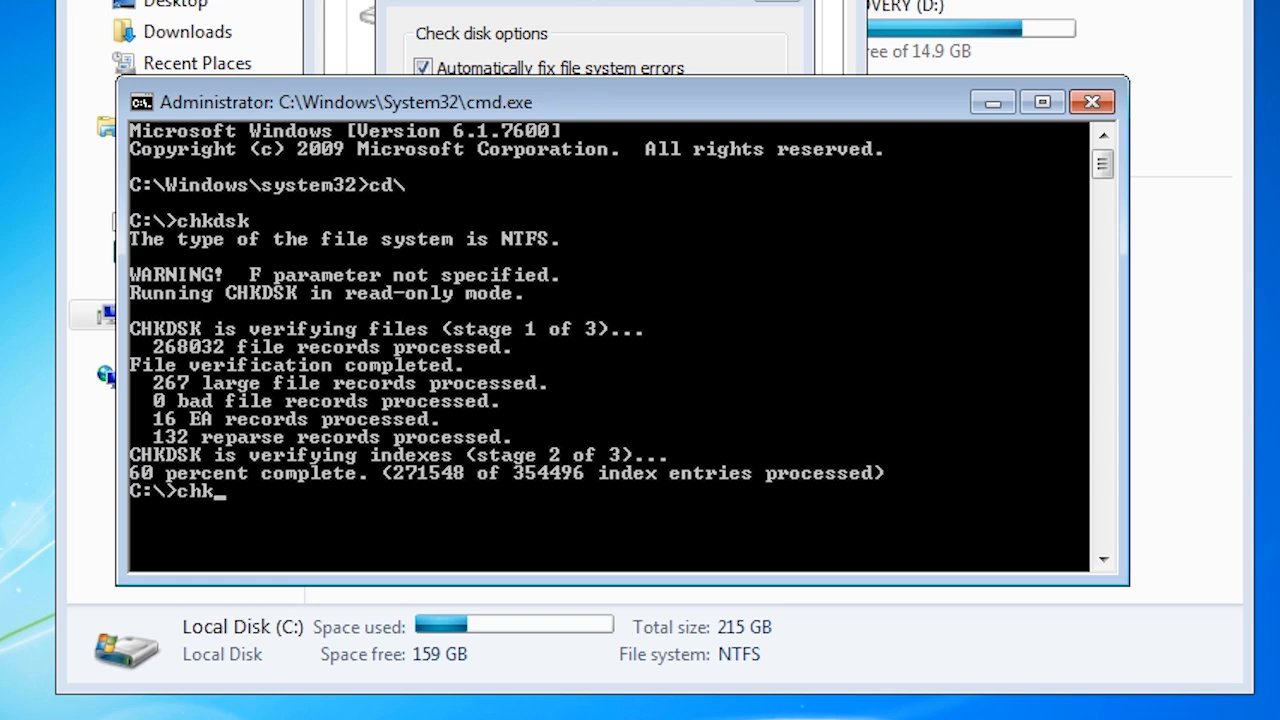
{"action": "type", "text": "dsk /f"}
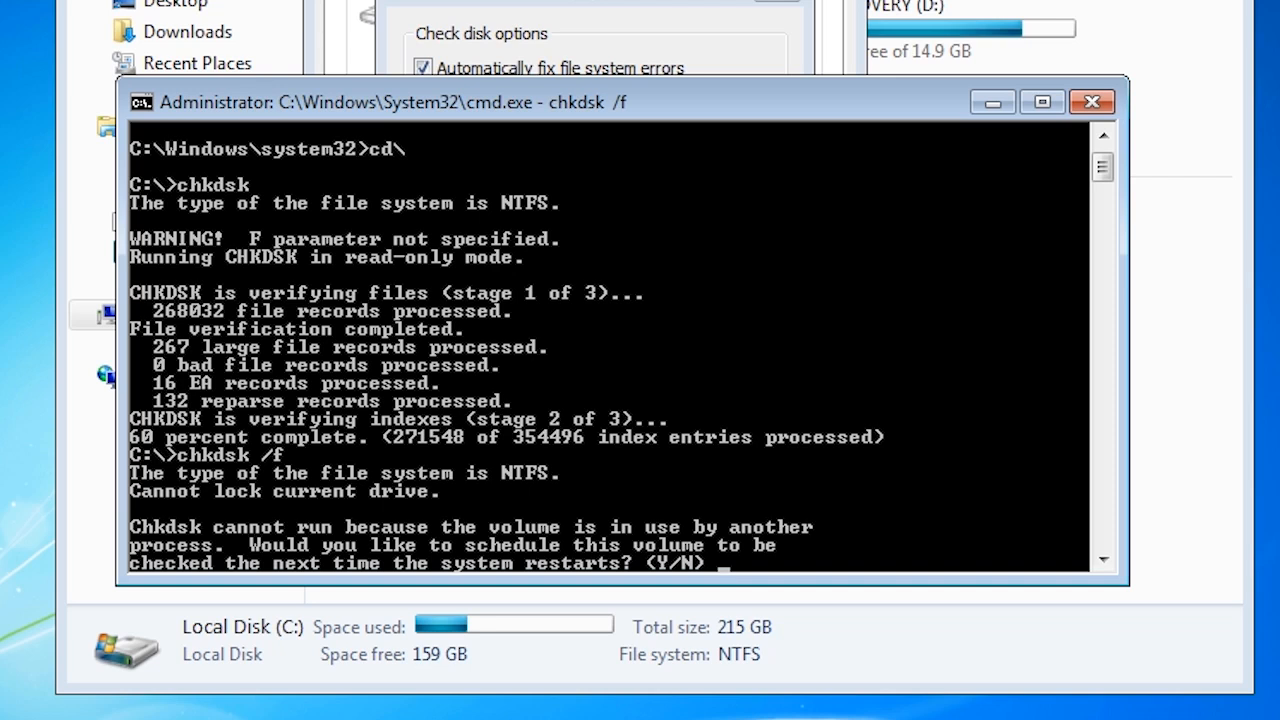
Step: Answer n to the /f prompt, run chkdsk /r, and answer y to schedule it
{"action": "type", "text": "n"}
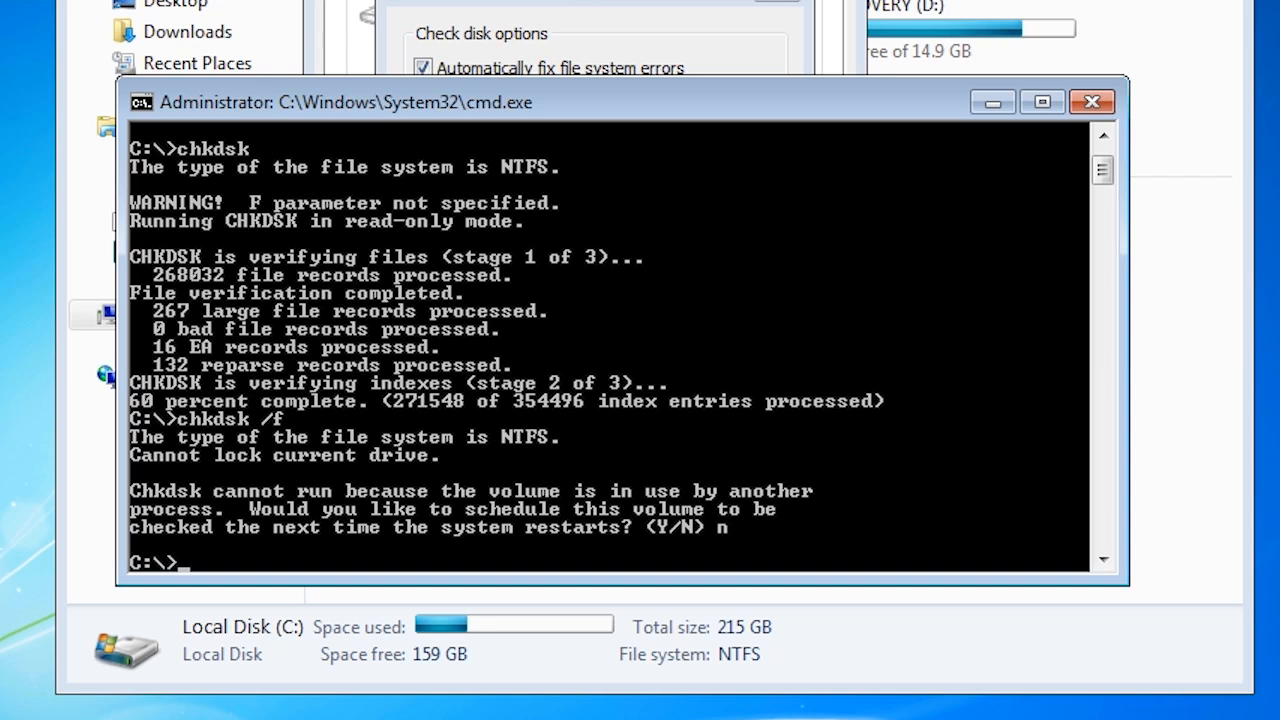
{"action": "type", "text": "chkdsk /r"}
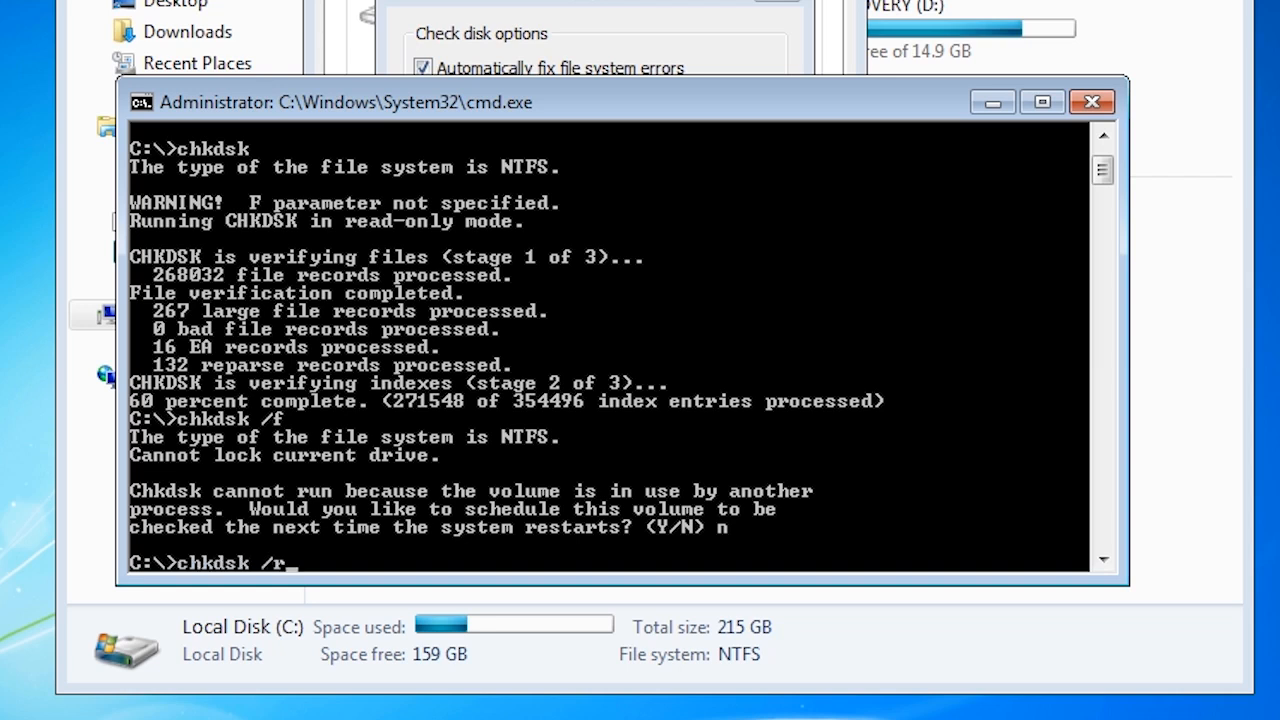
{"action": "key", "text": "Return"}
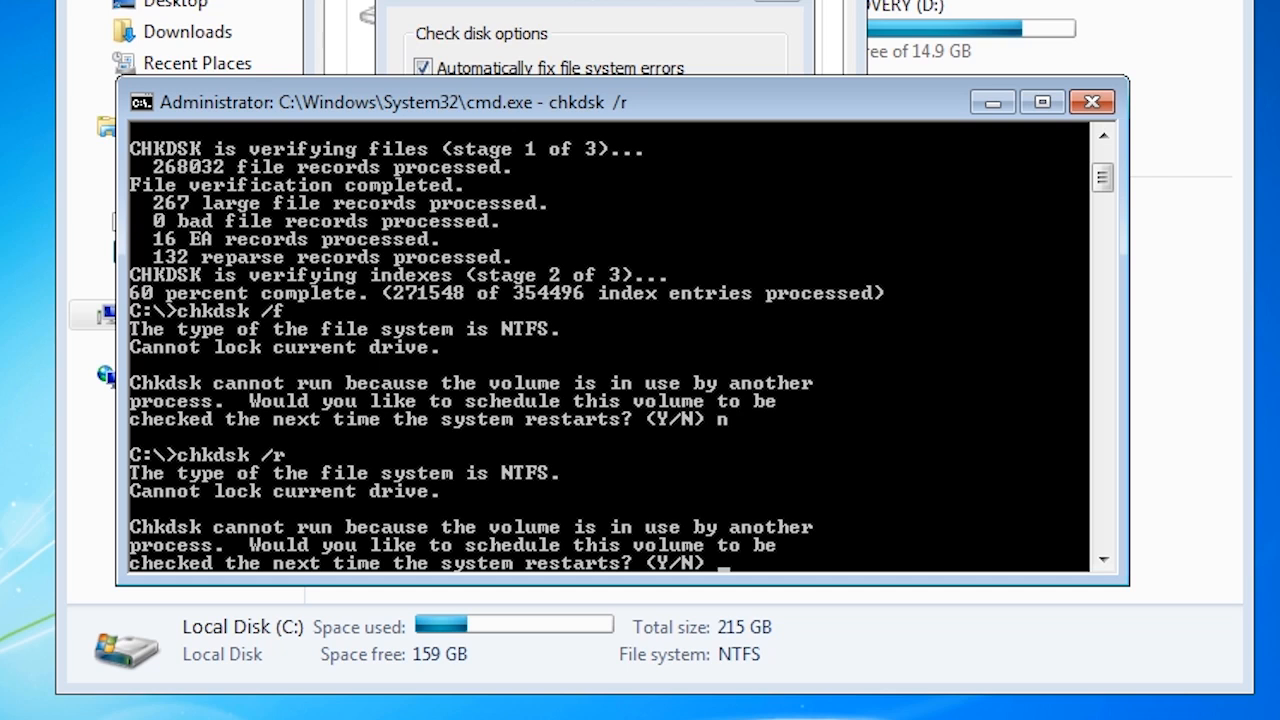
{"action": "type", "text": "y"}
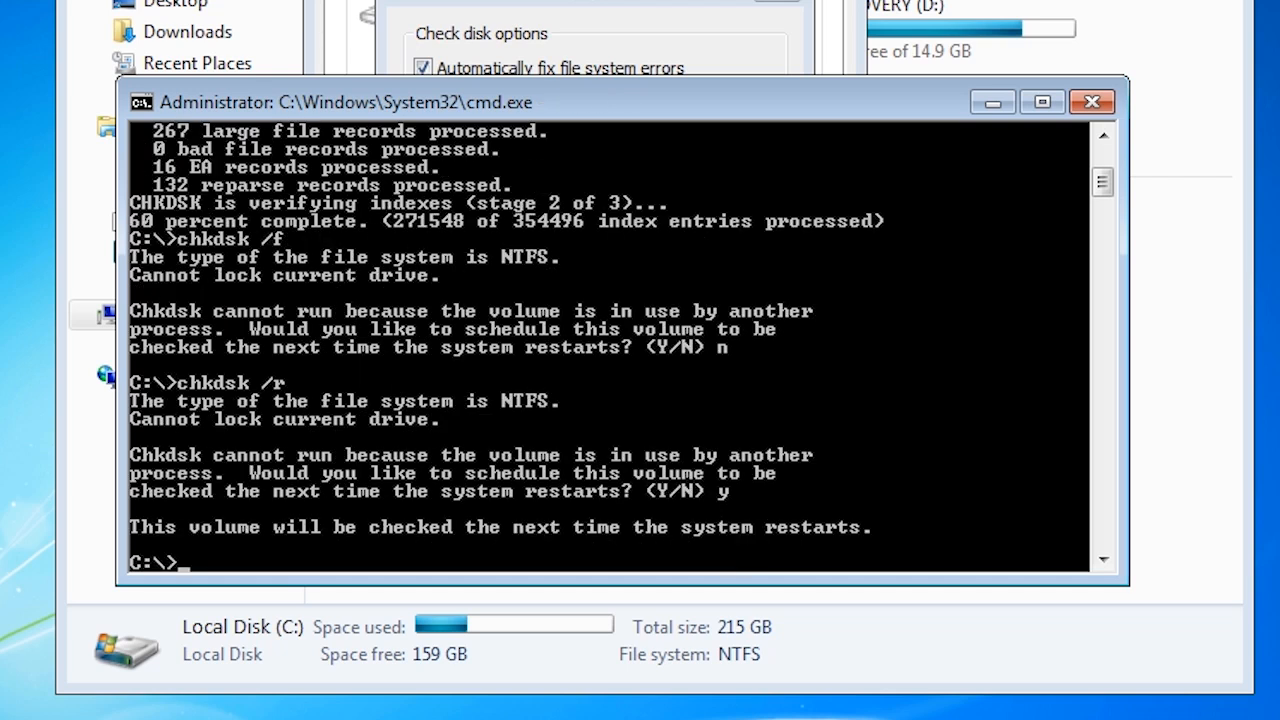
{"action": "type", "text": "shutdo"}
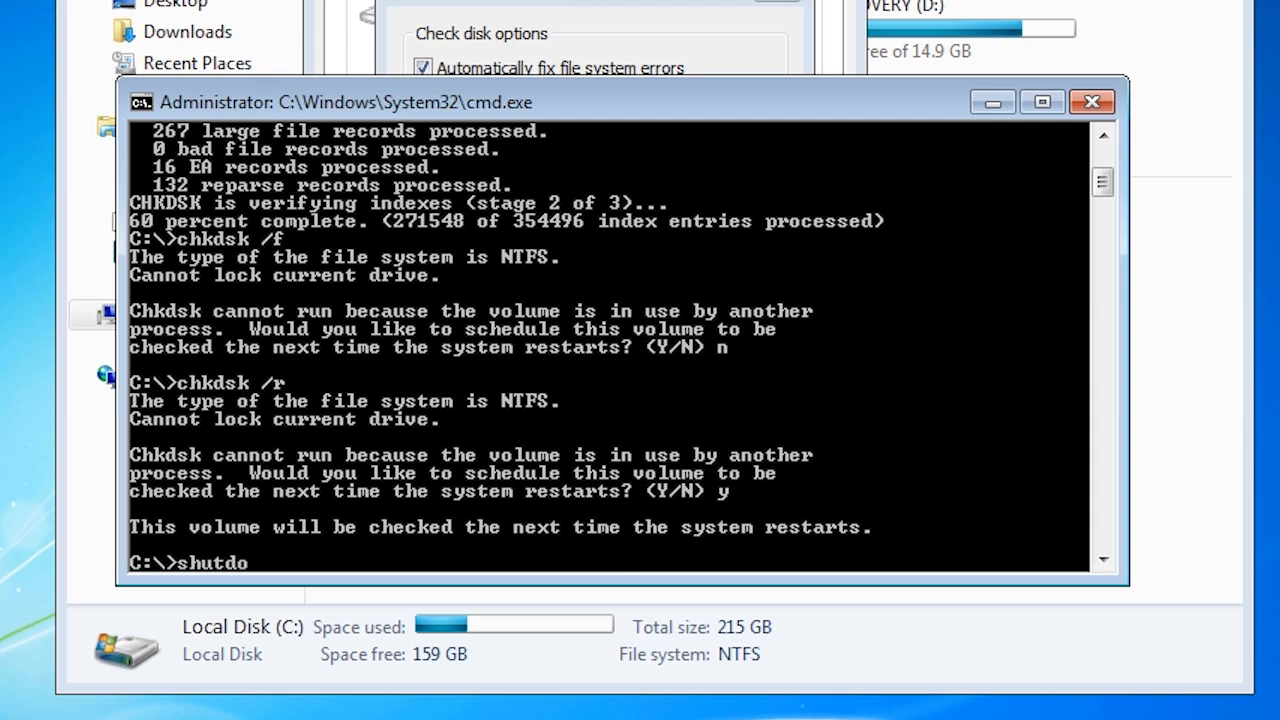
Step: Run shutdown /r /t 0 to restart Windows immediately
{"action": "type", "text": "wn /r"}
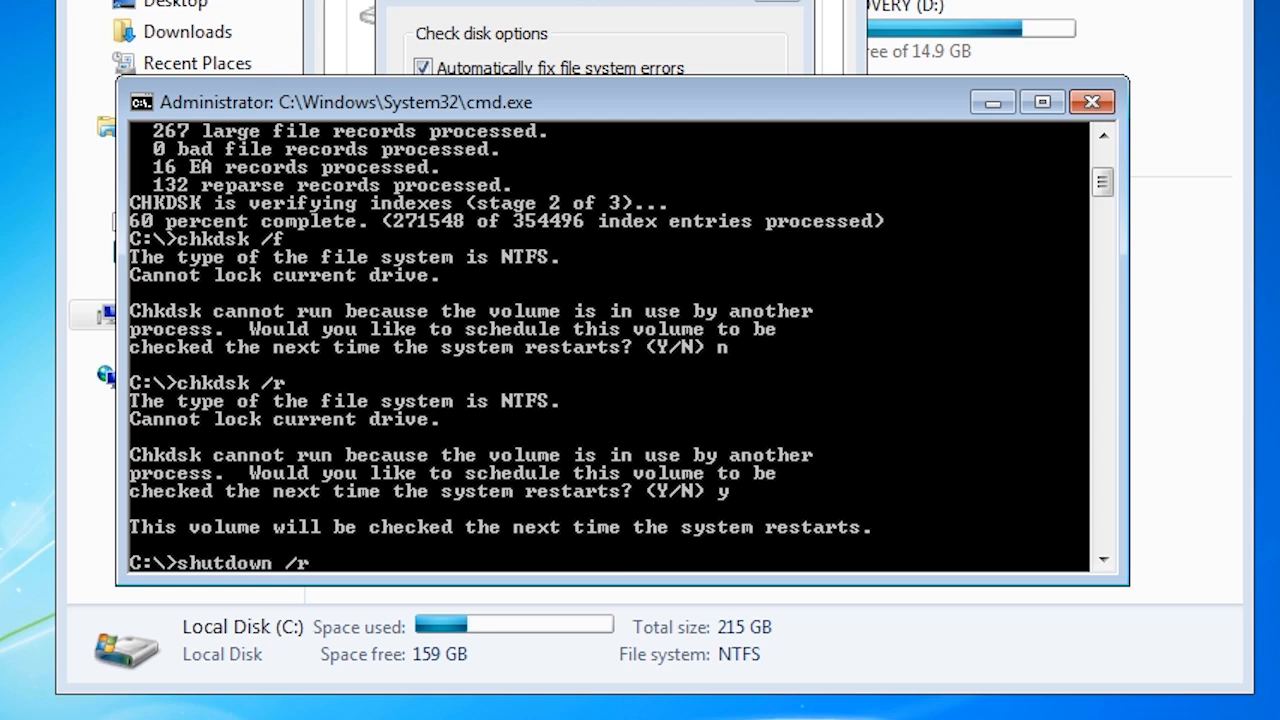
{"action": "type", "text": "/t 0"}
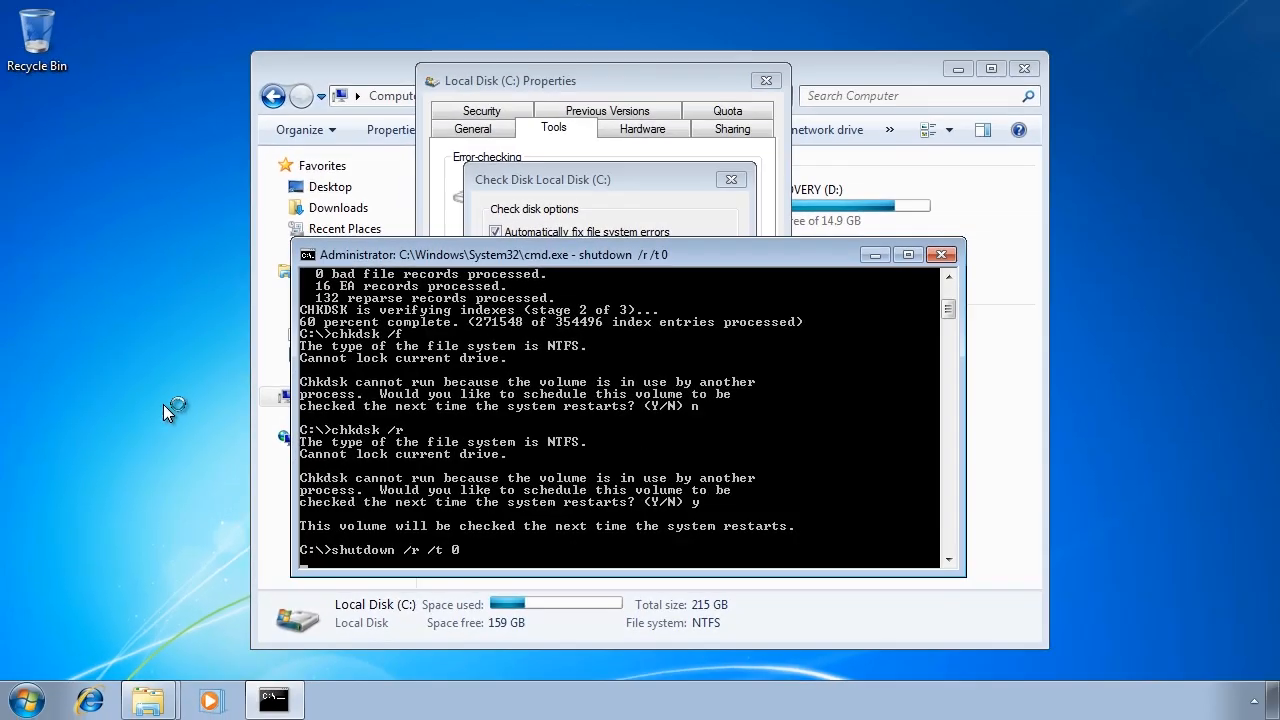
{"action": "key", "text": "Return"}
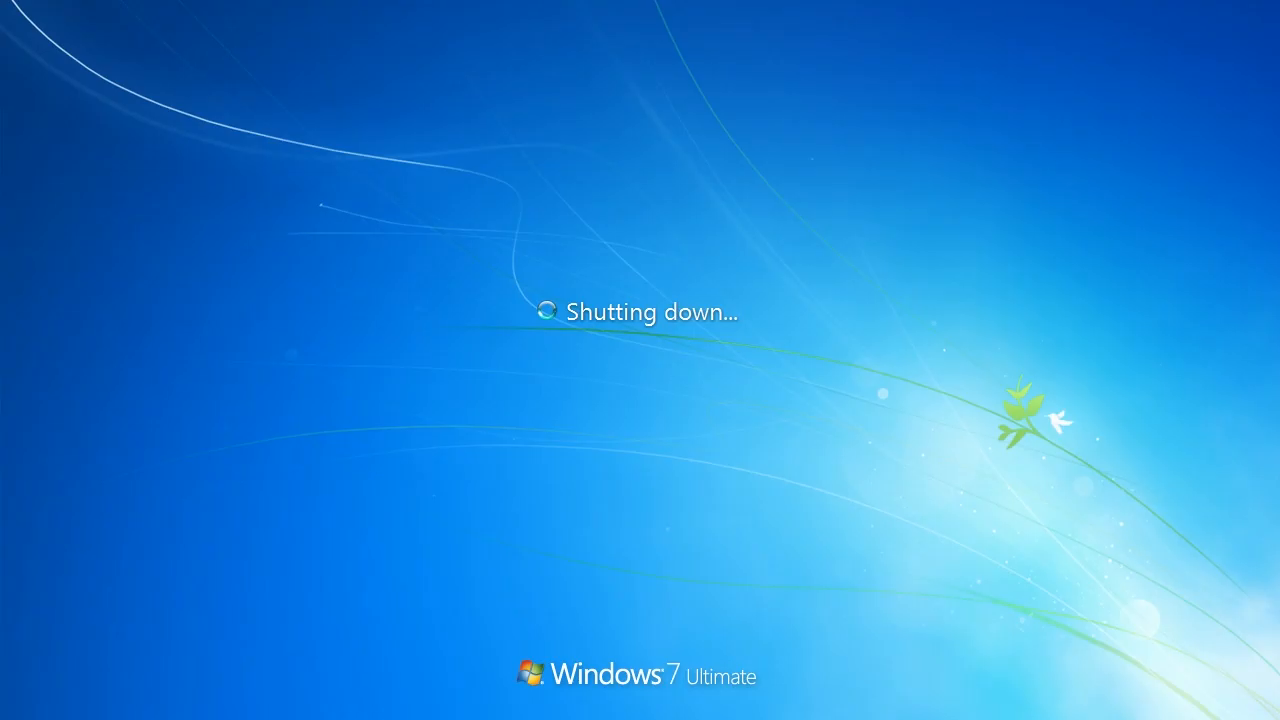